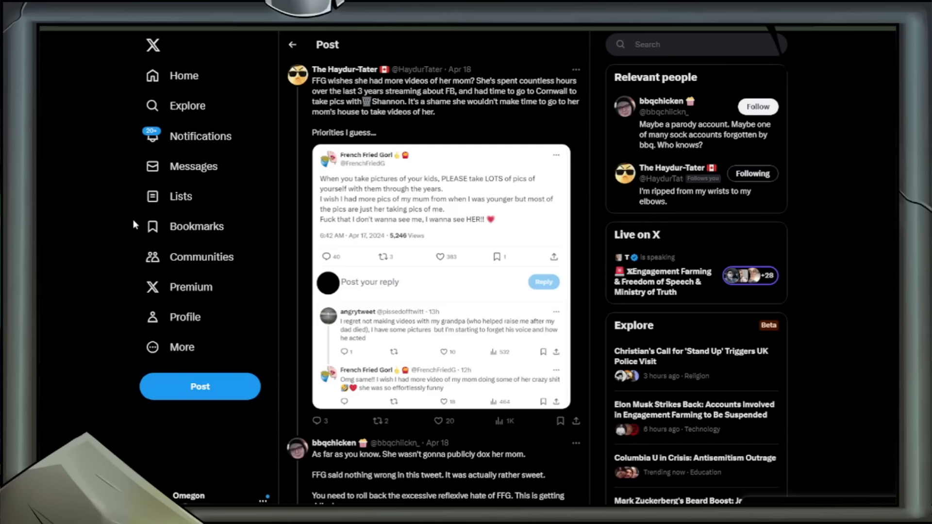
mouse_move(65, 313)
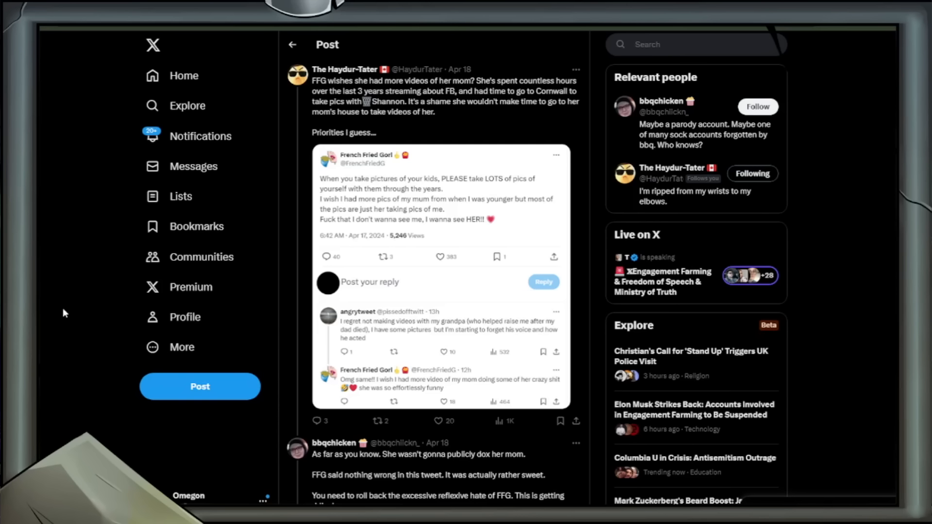
mouse_move(54, 299)
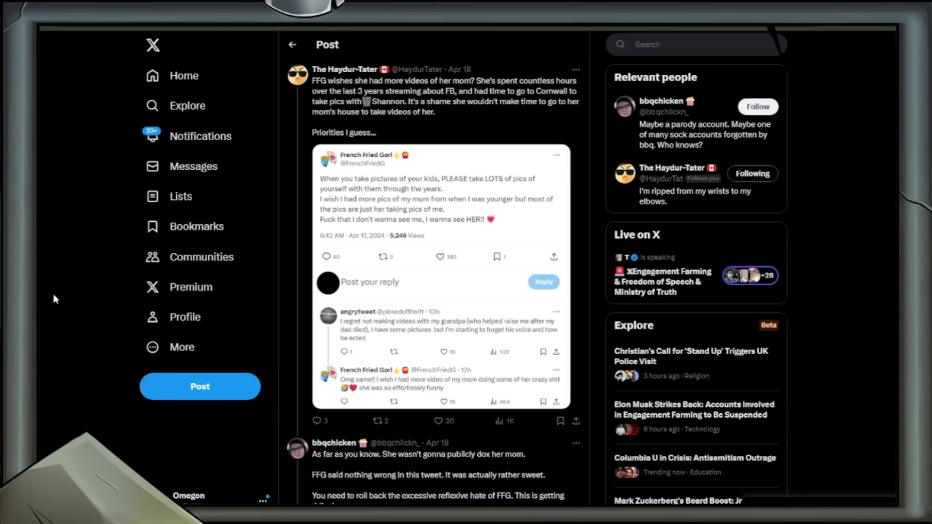
mouse_move(447, 214)
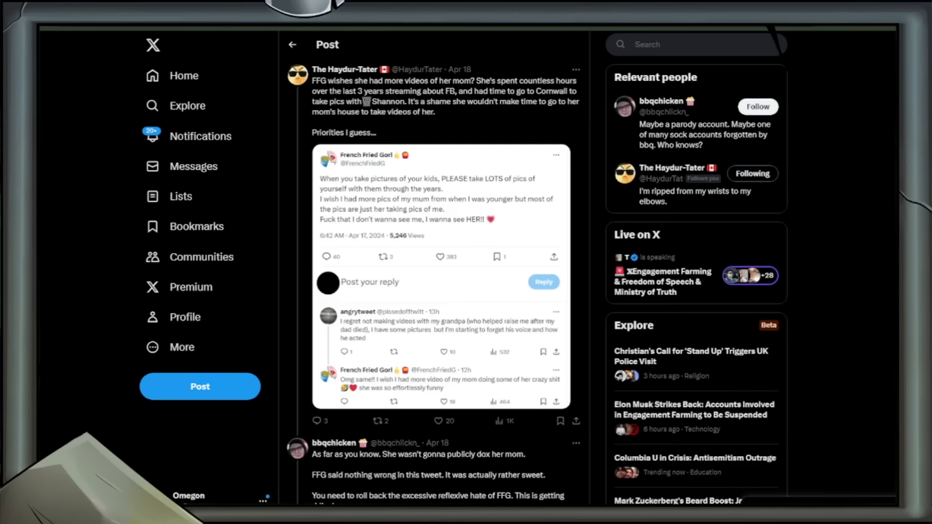
- Scroll below the FFG mom quote post to reach its first replies
scroll("down", 3)
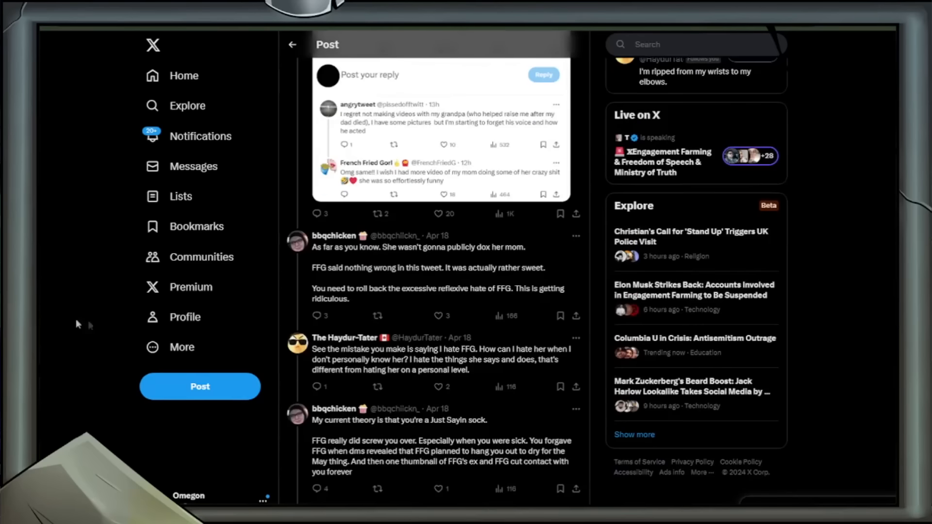
- Scroll through the reply thread down to the 'Please keep saying I'm Just Sayin' reply
scroll("down", 3)
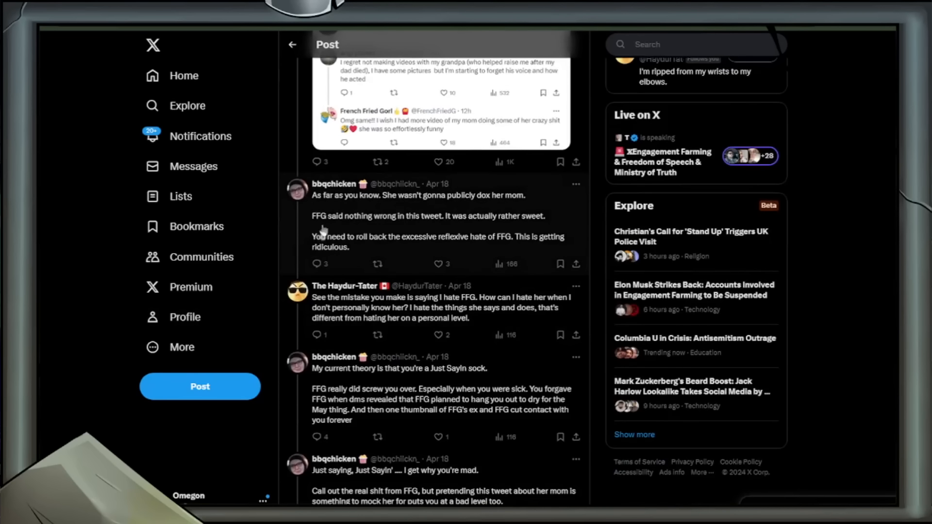
mouse_move(380, 414)
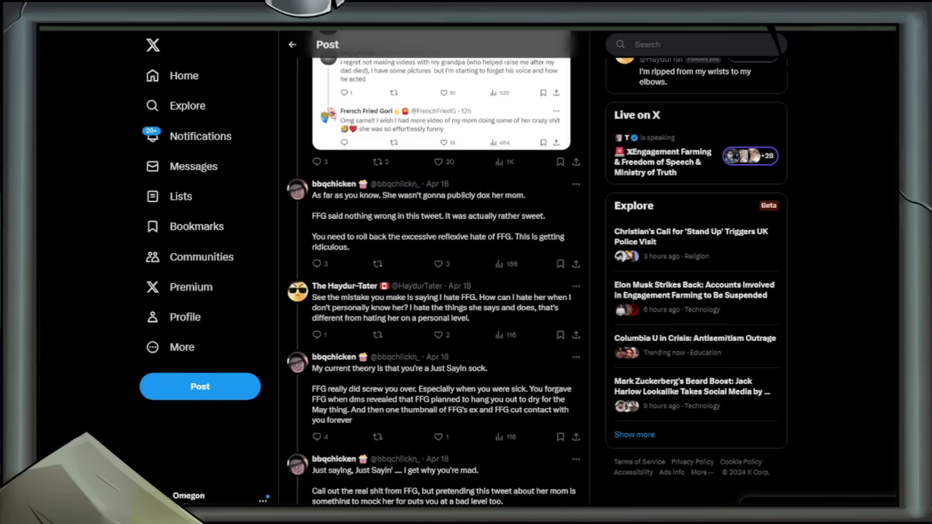
scroll("down", 3)
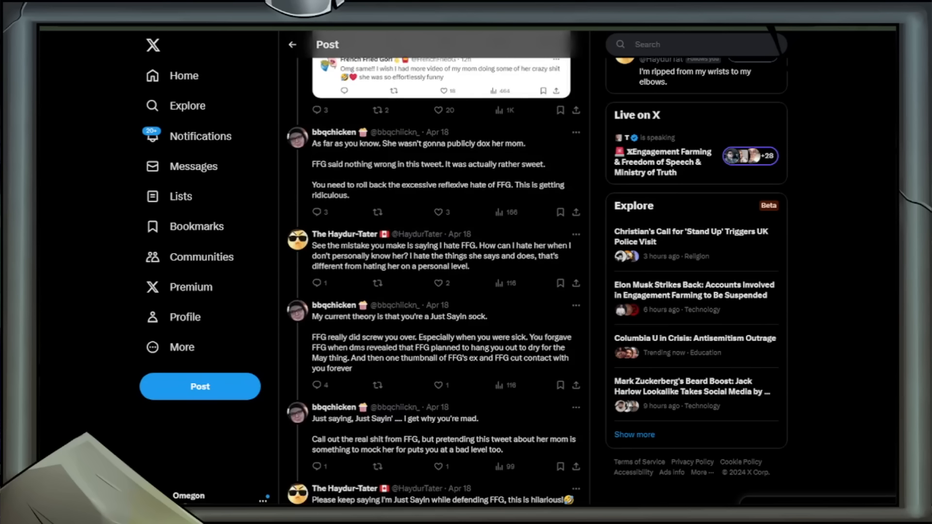
mouse_move(51, 410)
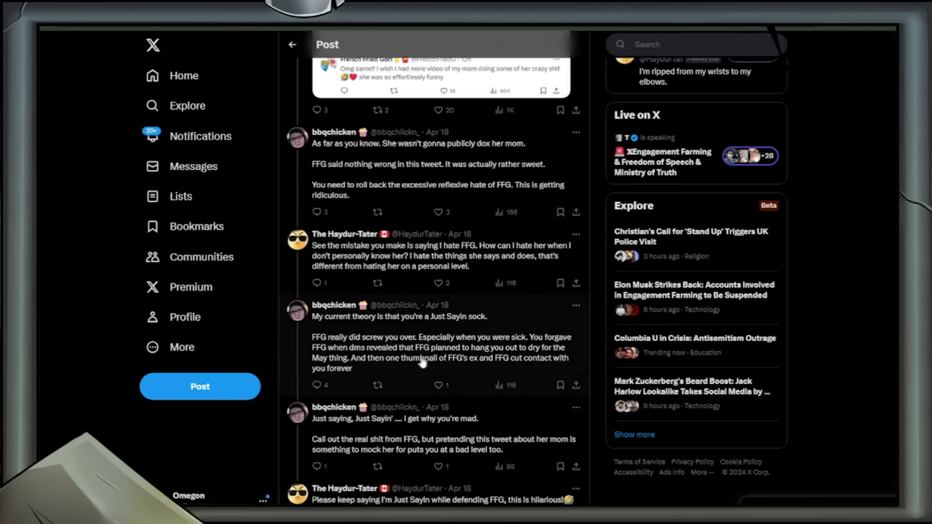
- Highlight the 'FFG really did screw you over' reply, then scroll to 'Keep shredding your own peace'
left_click_drag(312, 336, 351, 368)
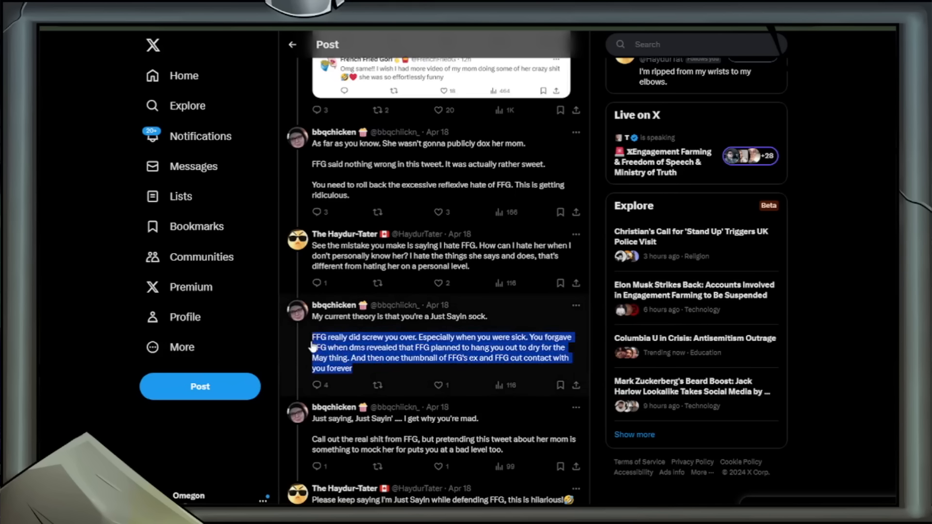
mouse_move(63, 372)
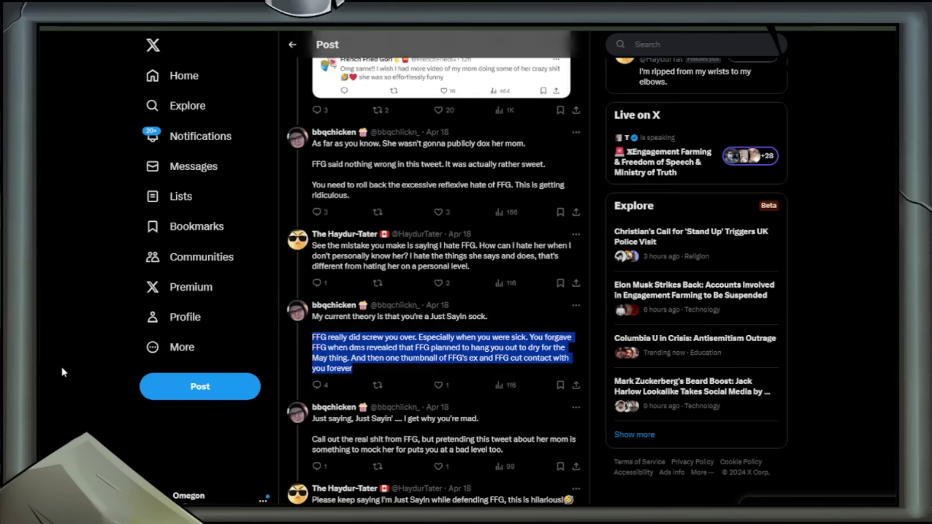
mouse_move(71, 365)
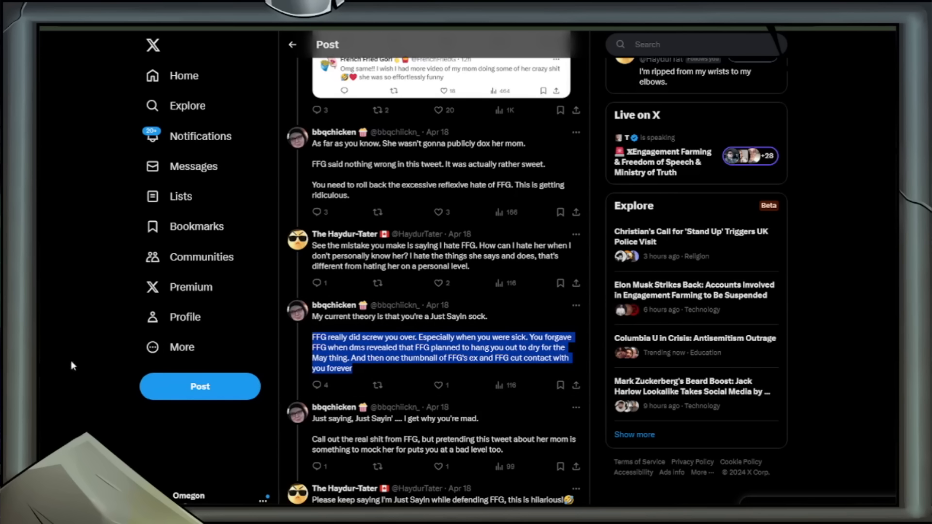
mouse_move(75, 361)
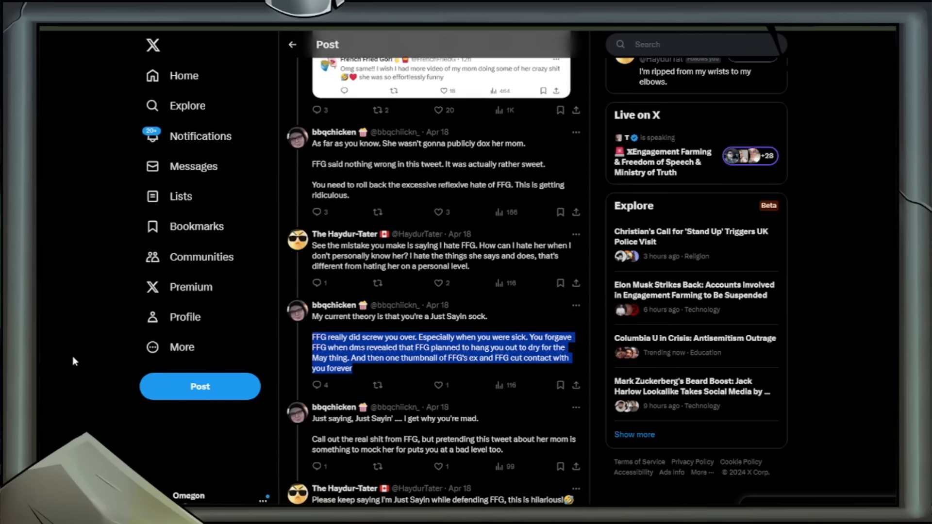
mouse_move(71, 369)
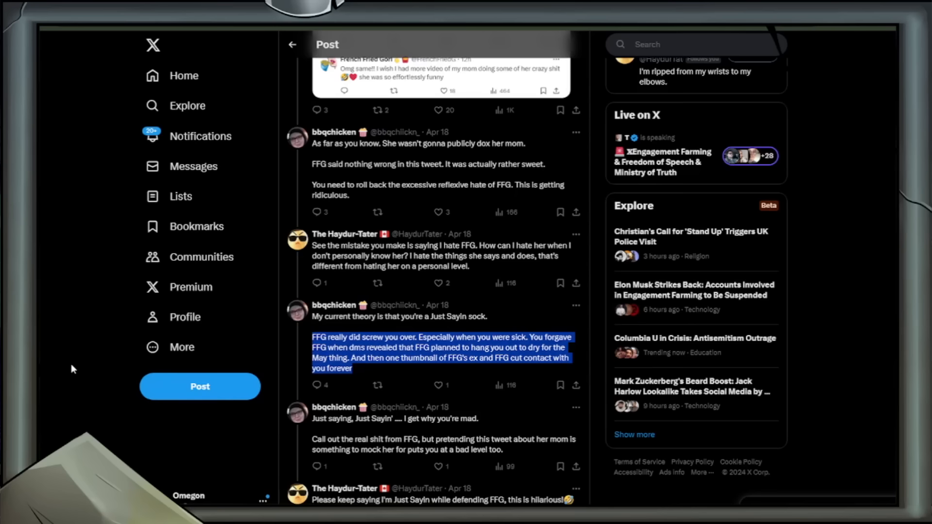
scroll("down", 3)
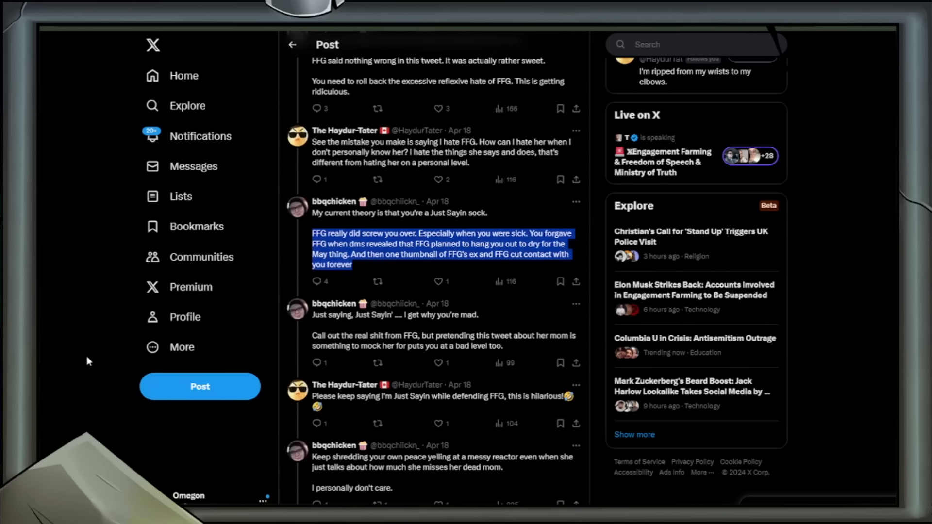
mouse_move(100, 351)
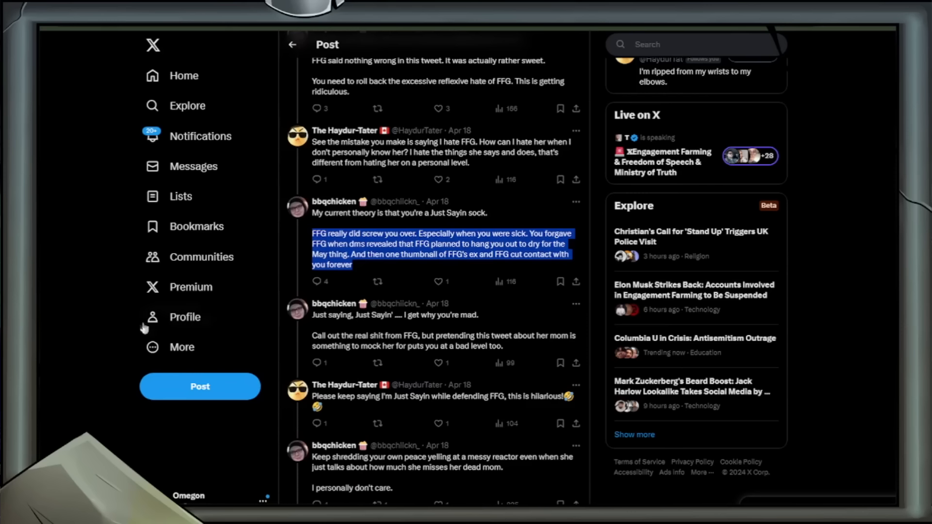
mouse_move(177, 316)
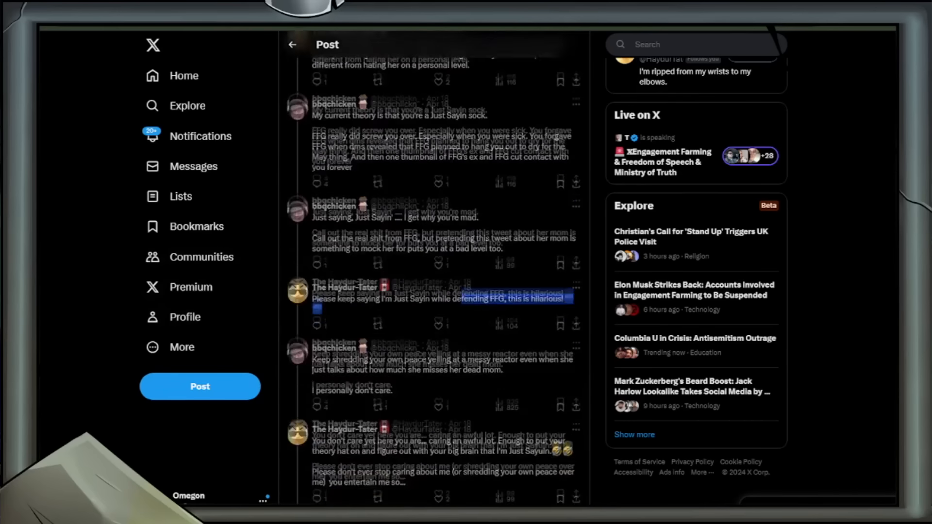
scroll("down", 3)
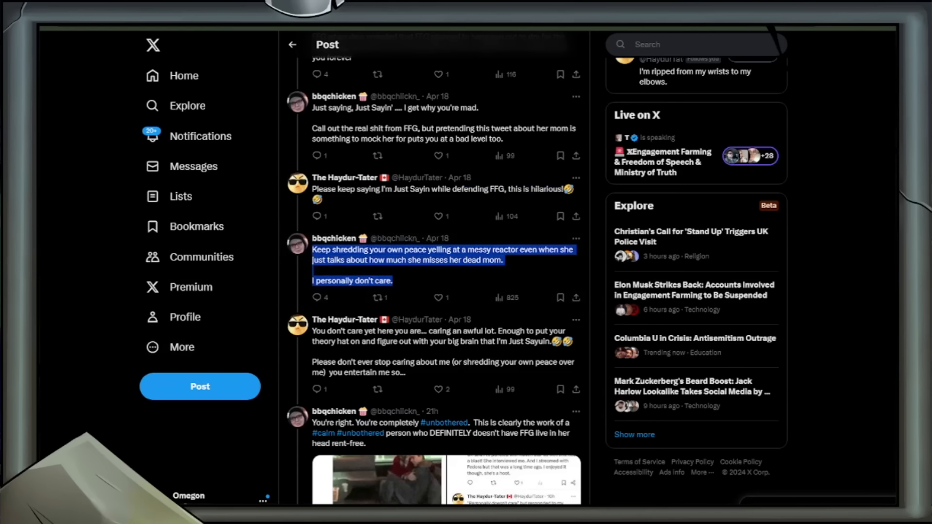
mouse_move(205, 343)
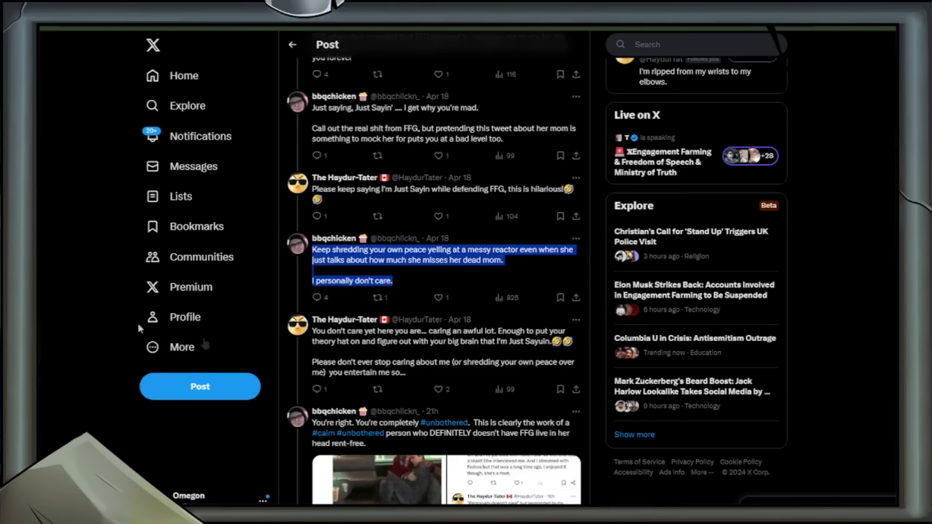
mouse_move(420, 231)
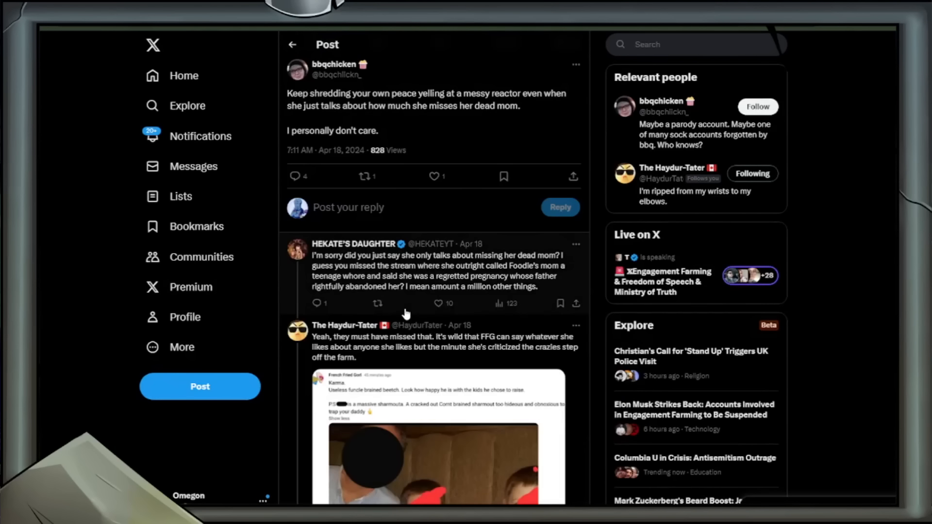
mouse_move(540, 289)
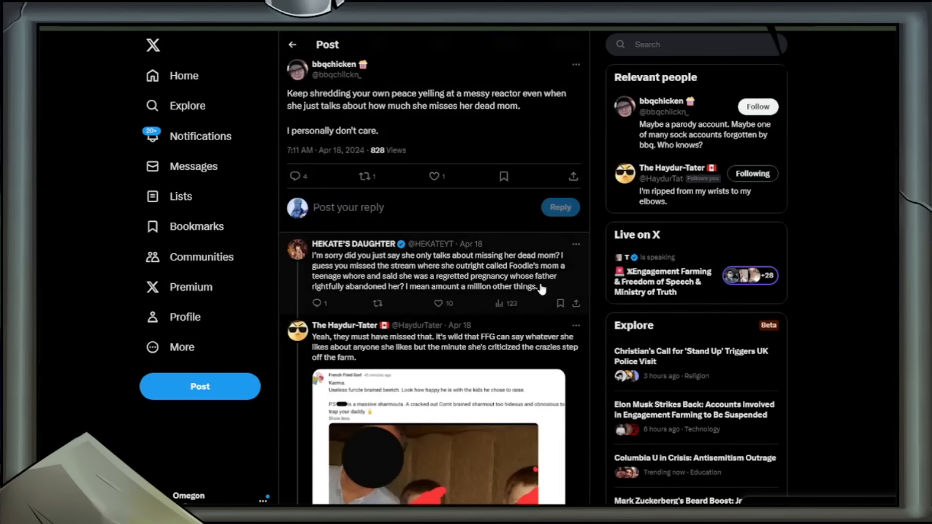
left_click_drag(312, 256, 535, 287)
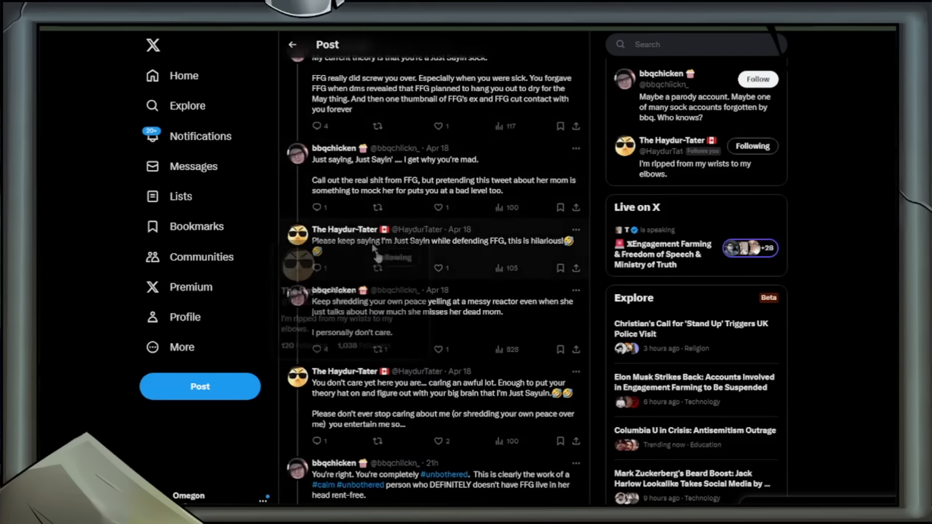
- Highlight the 'you don't care yet here you are' reply and enlarge the screenshot collage
scroll("down", 3)
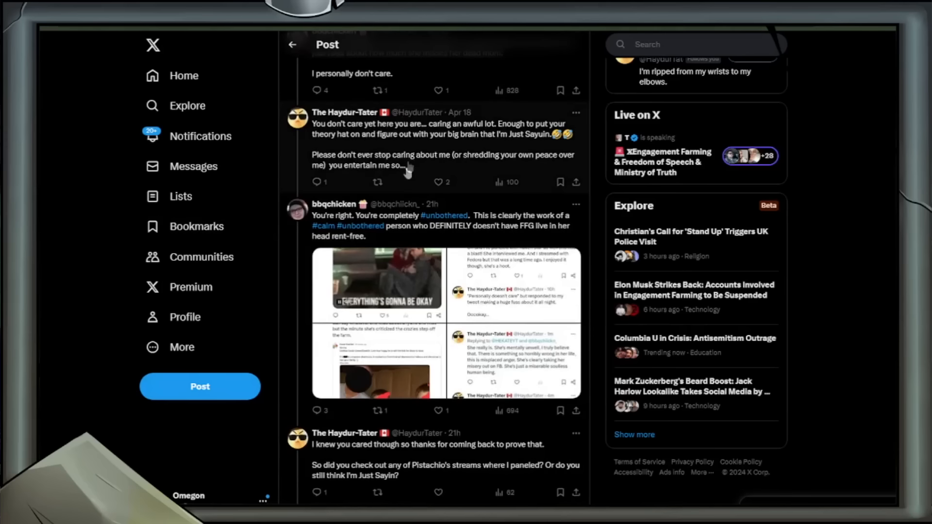
left_click_drag(311, 124, 405, 165)
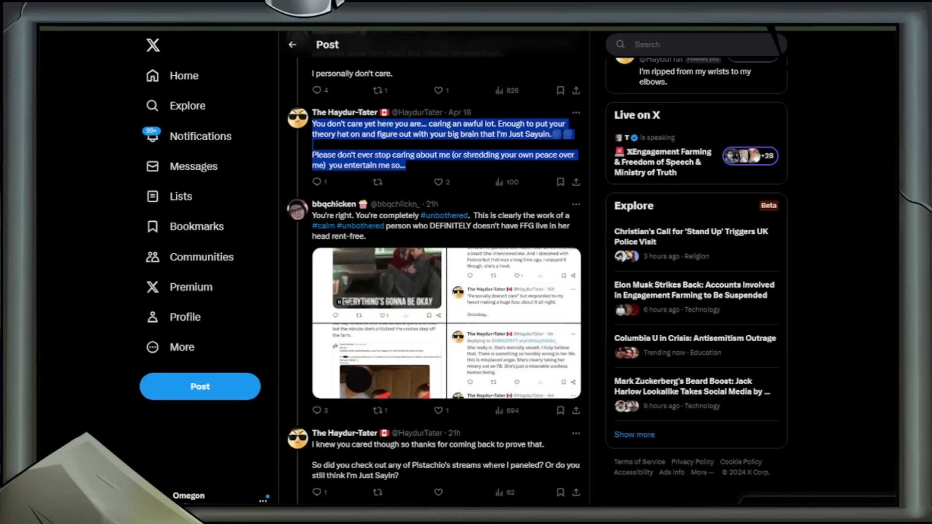
scroll("down", 3)
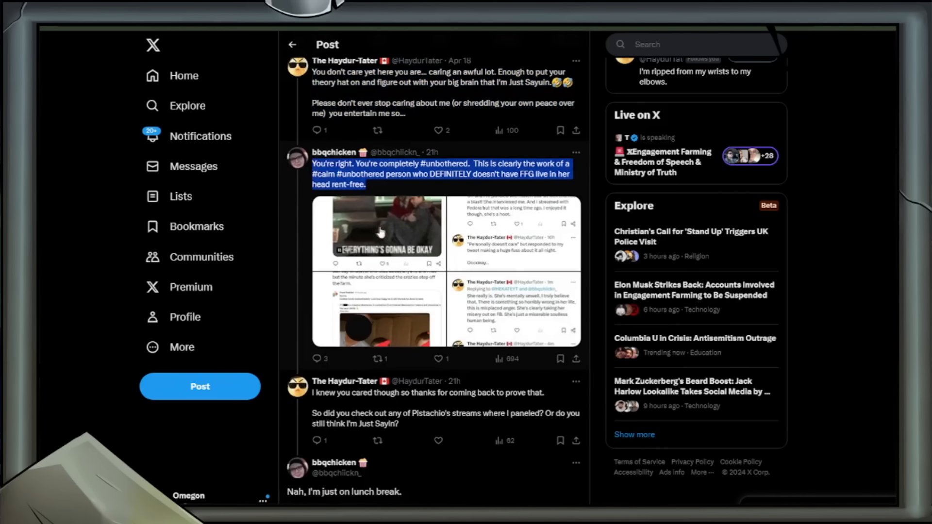
left_click(379, 232)
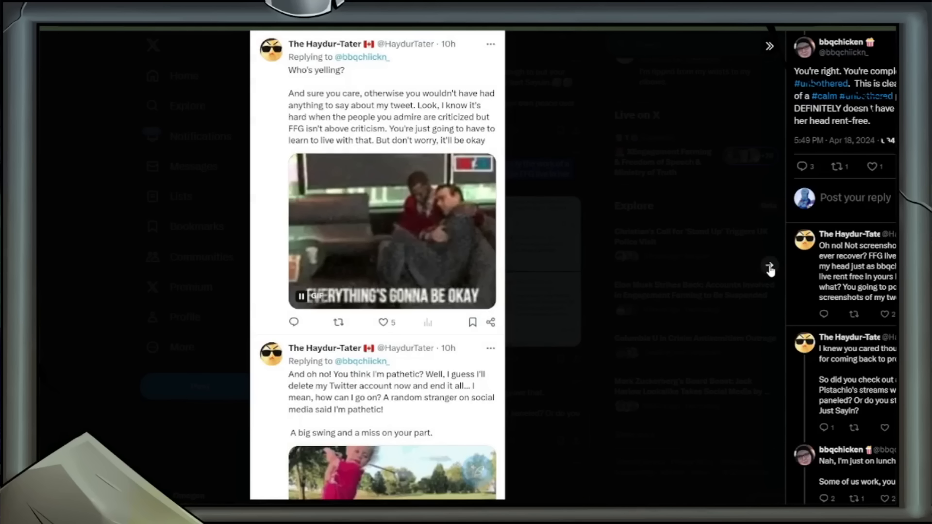
scroll("down", 3)
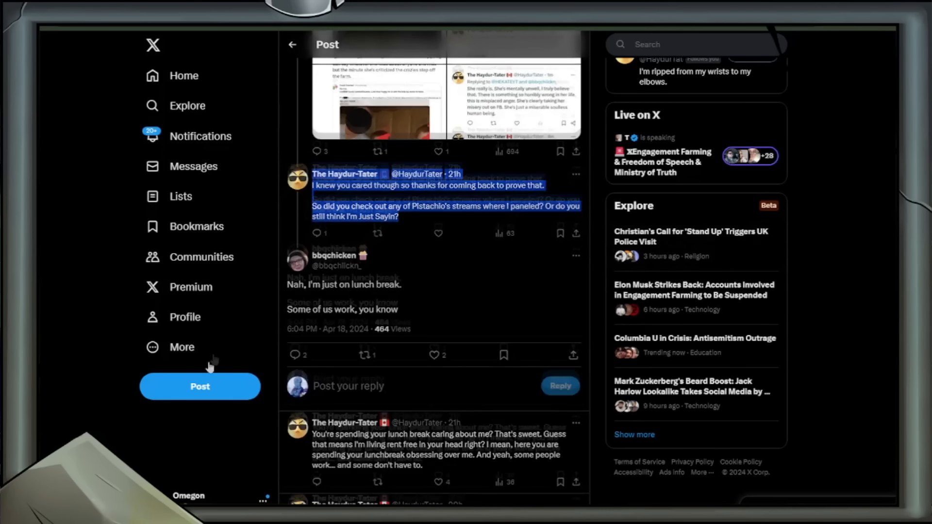
- Scroll past the lunch-break reply and open the 'Personally doesn't care… Oooookay' quote post
scroll("down", 3)
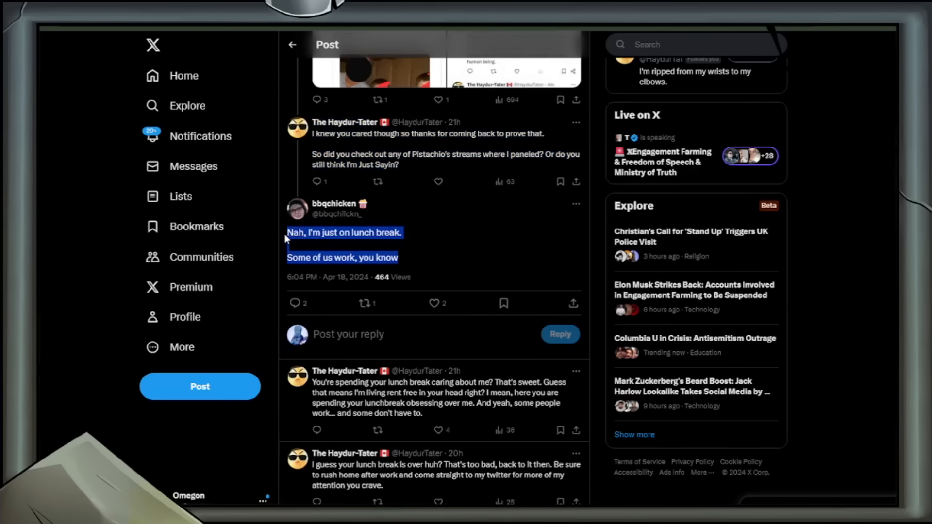
scroll("down", 3)
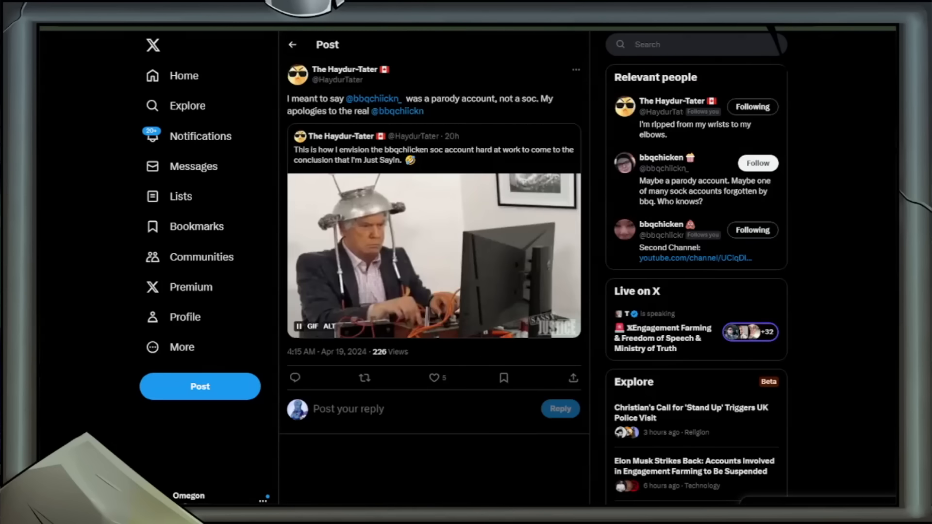
scroll("down", 3)
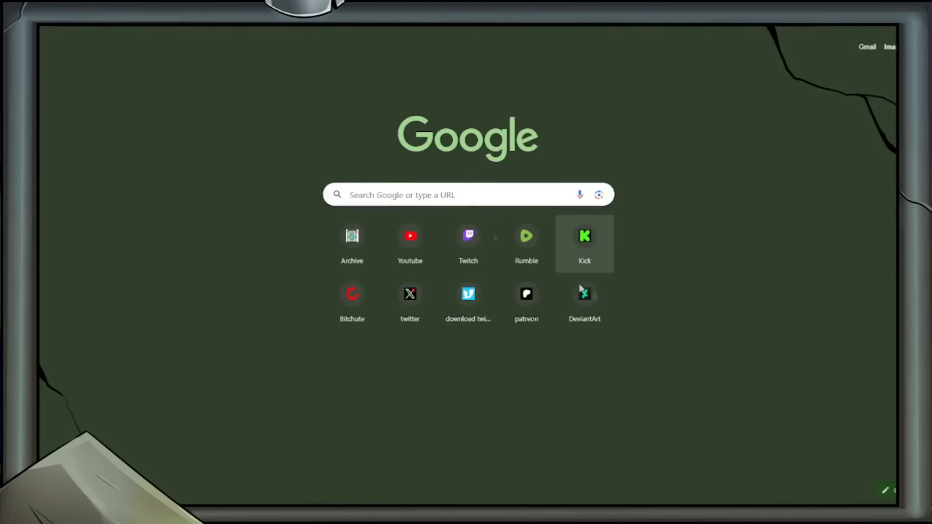
left_click(410, 294)
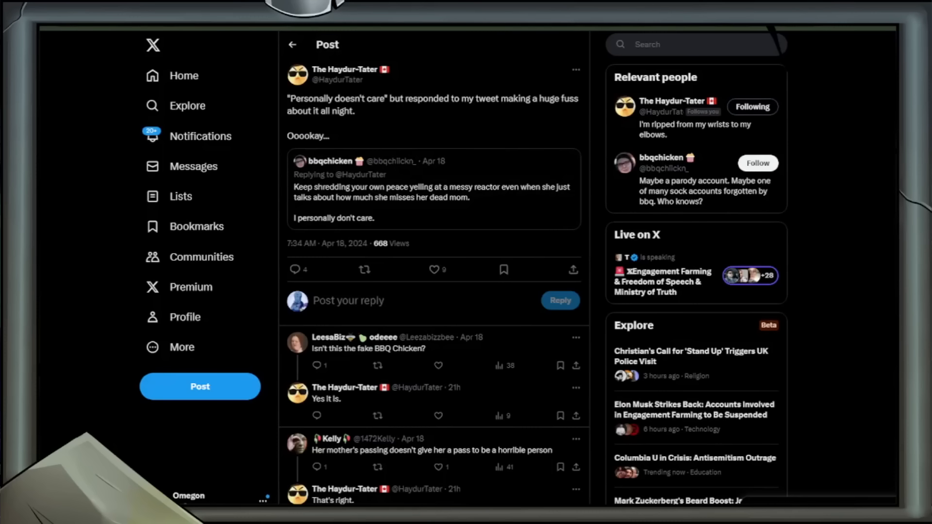
mouse_move(315, 215)
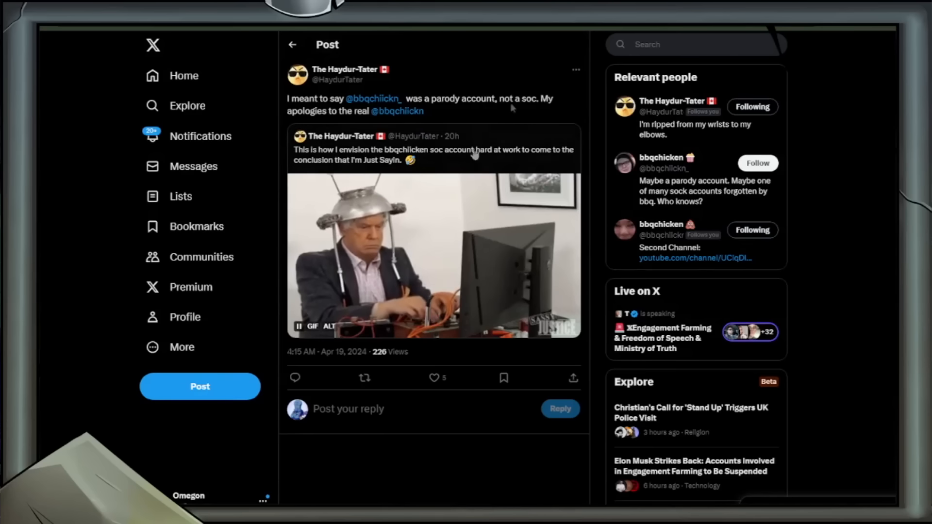
mouse_move(447, 447)
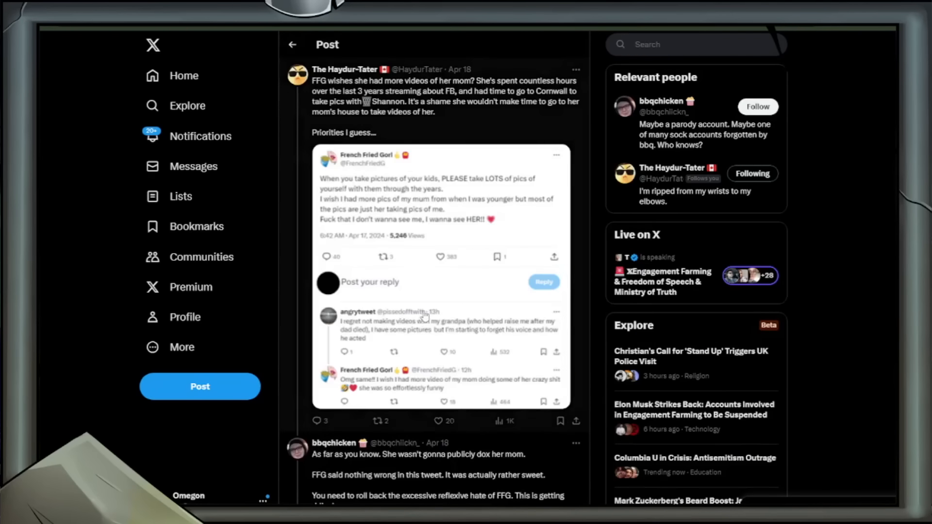
- Scroll the restored 'Personally doesn't care' quote post down to replies like 'Yes it is'
scroll("down", 3)
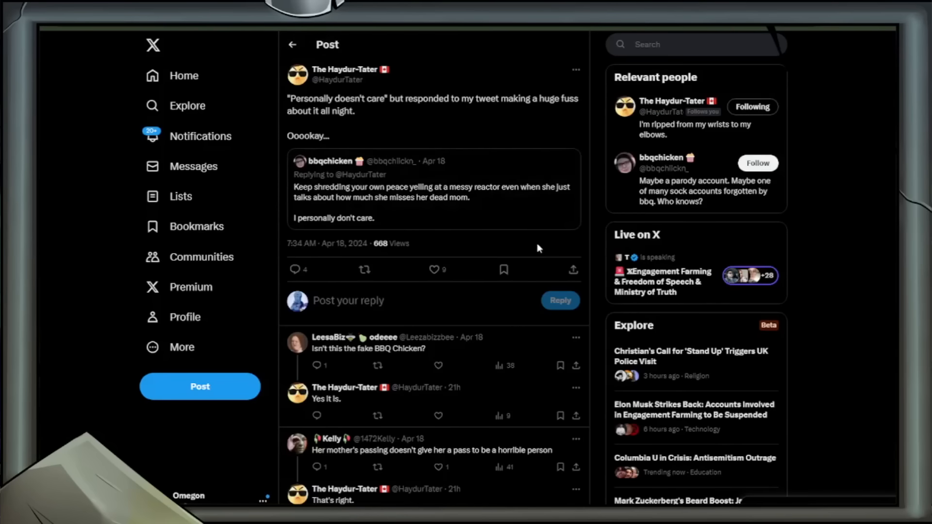
scroll("down", 3)
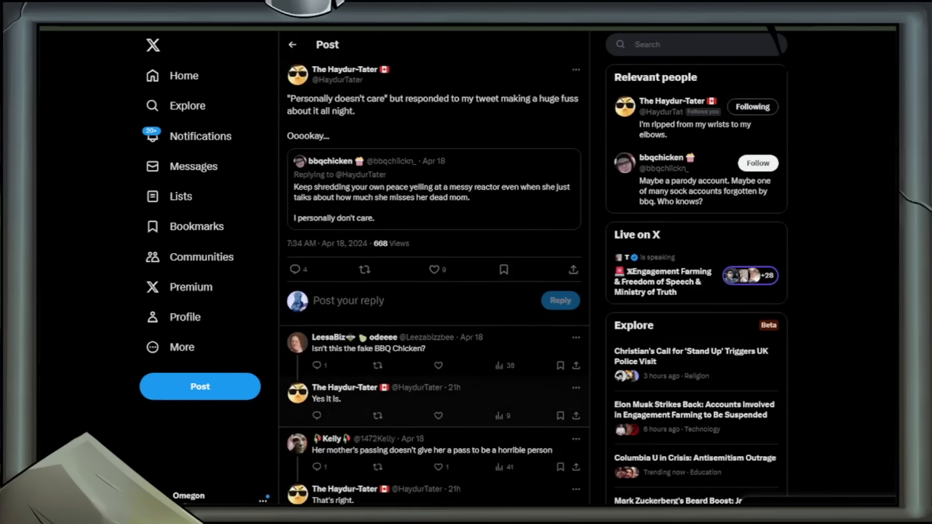
- Scroll the thread and the parody-account apology, returning to the 'more videos of her mom' post
scroll("down", 3)
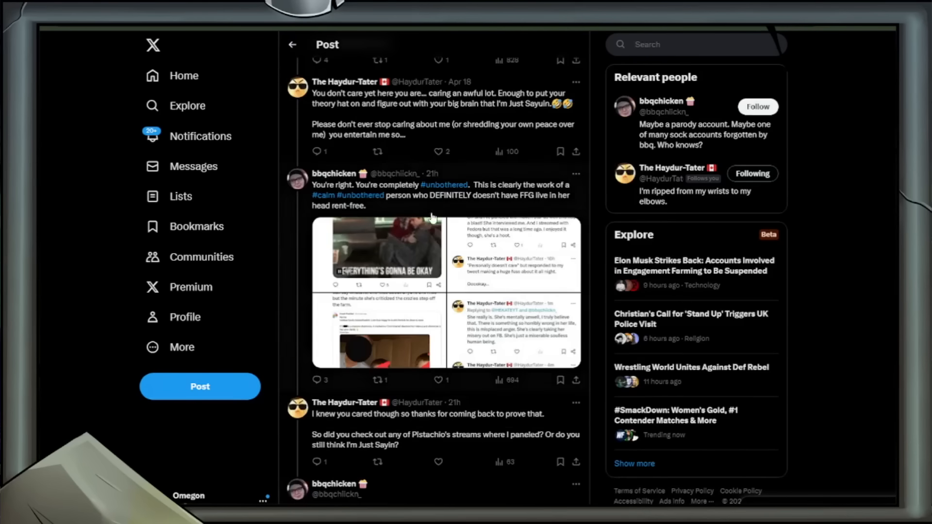
scroll("down", 3)
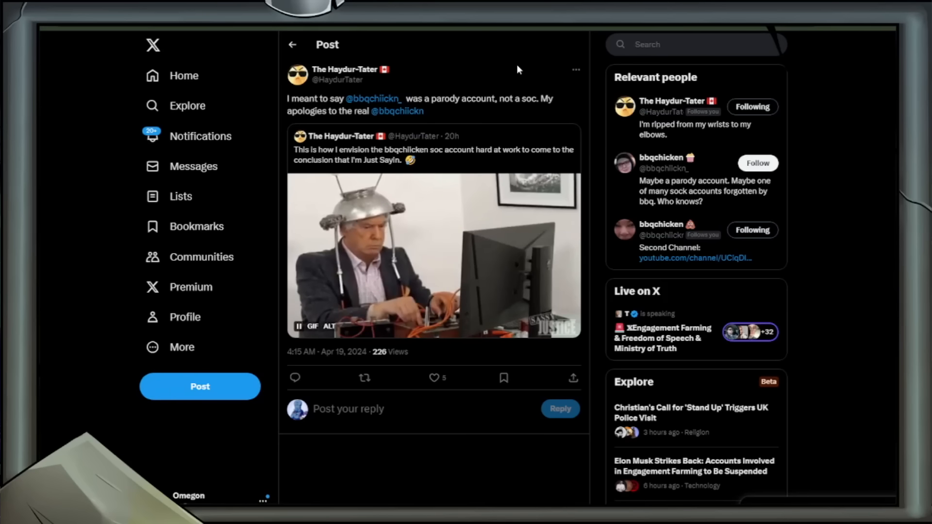
mouse_move(475, 117)
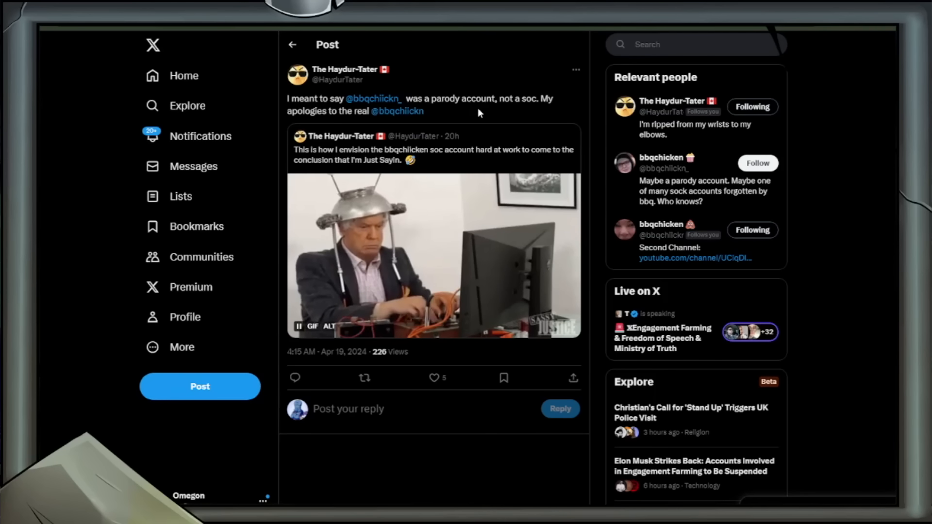
scroll("down", 3)
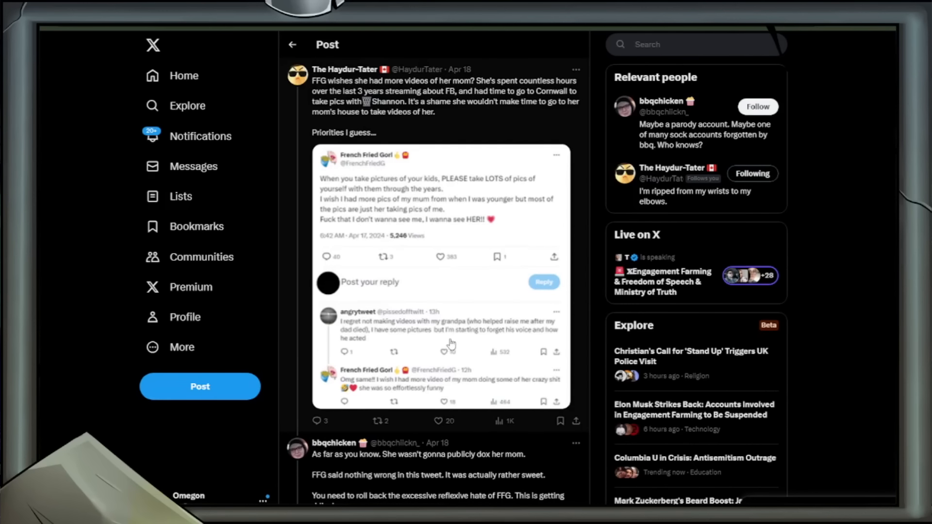
- Open the 'someone leaked 100s of Tipster discord messages' post
left_click(444, 351)
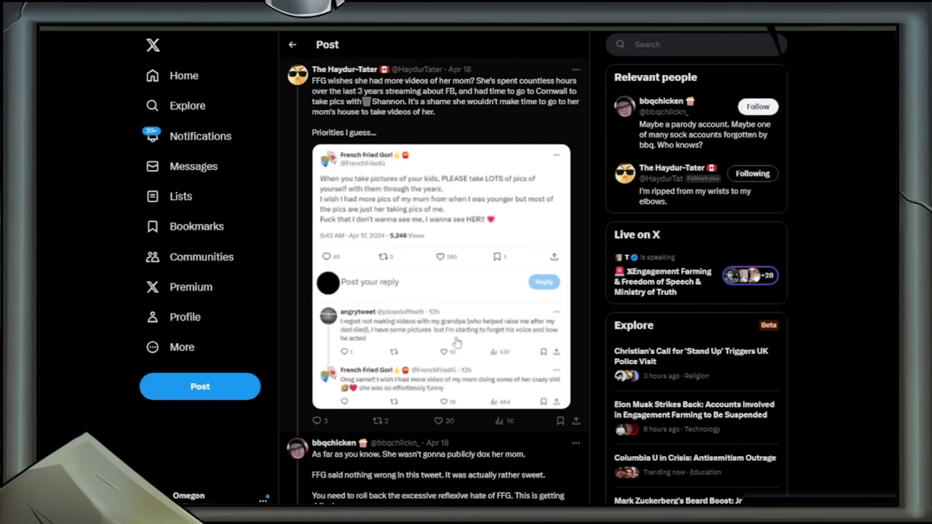
mouse_move(485, 331)
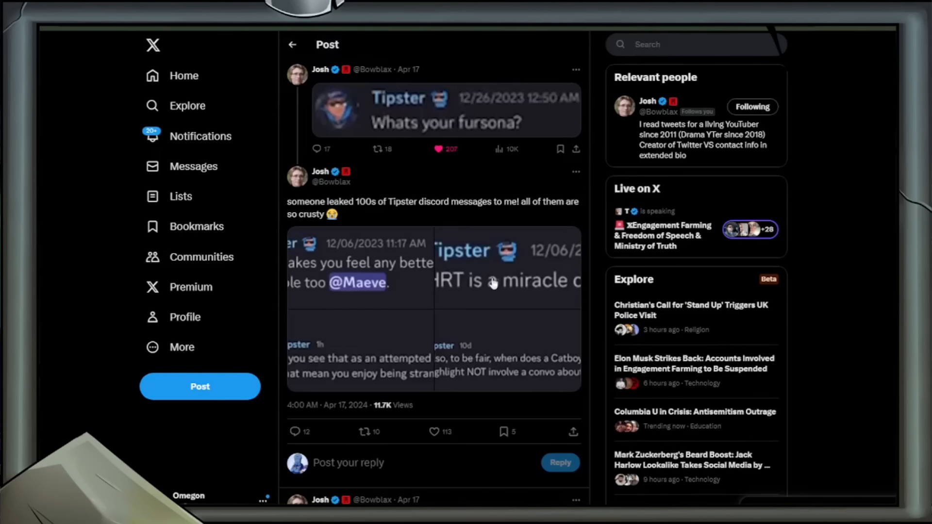
mouse_move(462, 289)
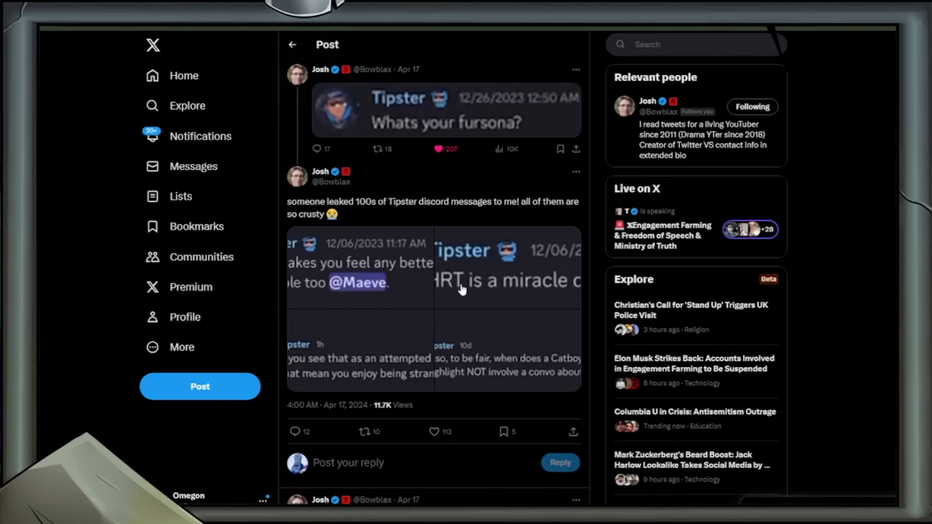
mouse_move(76, 433)
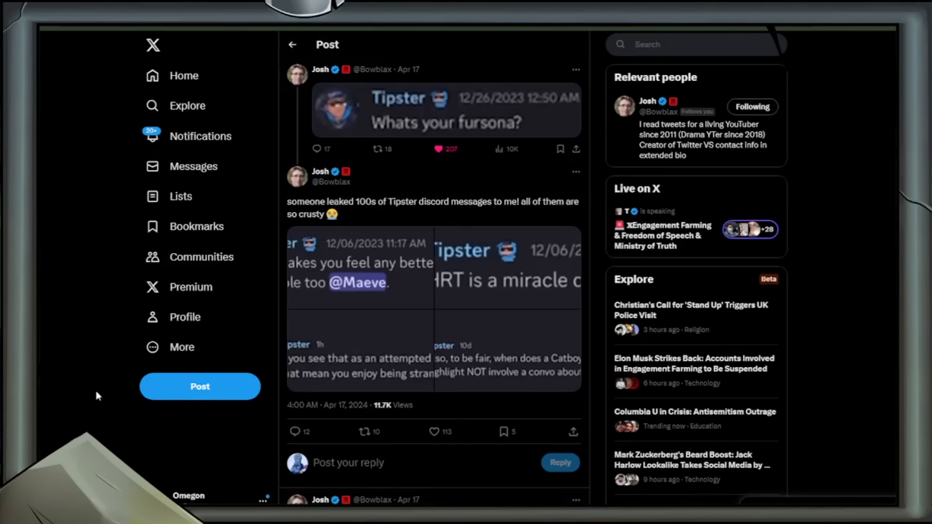
mouse_move(103, 394)
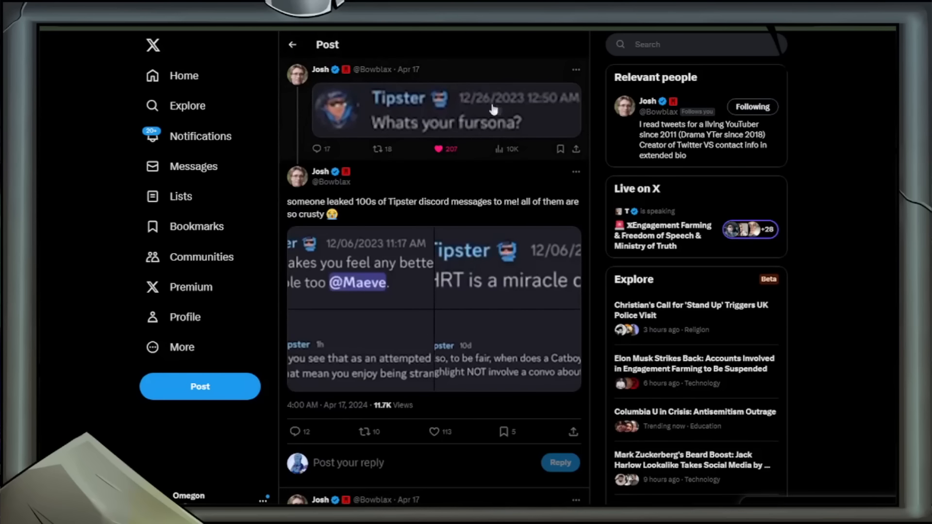
mouse_move(546, 119)
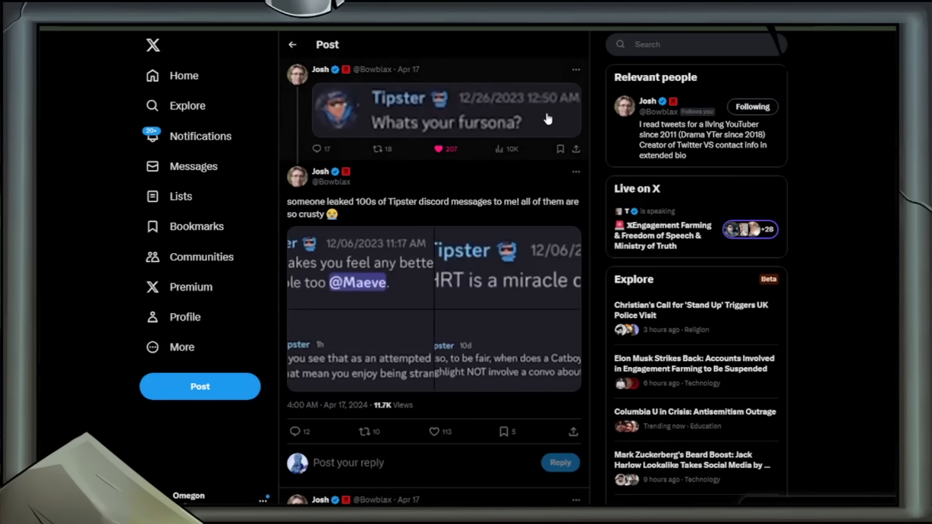
mouse_move(368, 167)
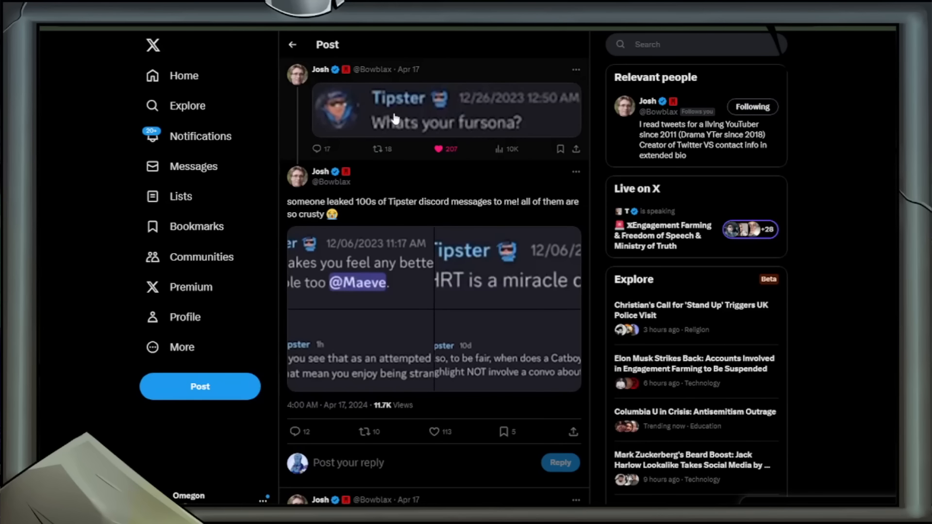
mouse_move(365, 109)
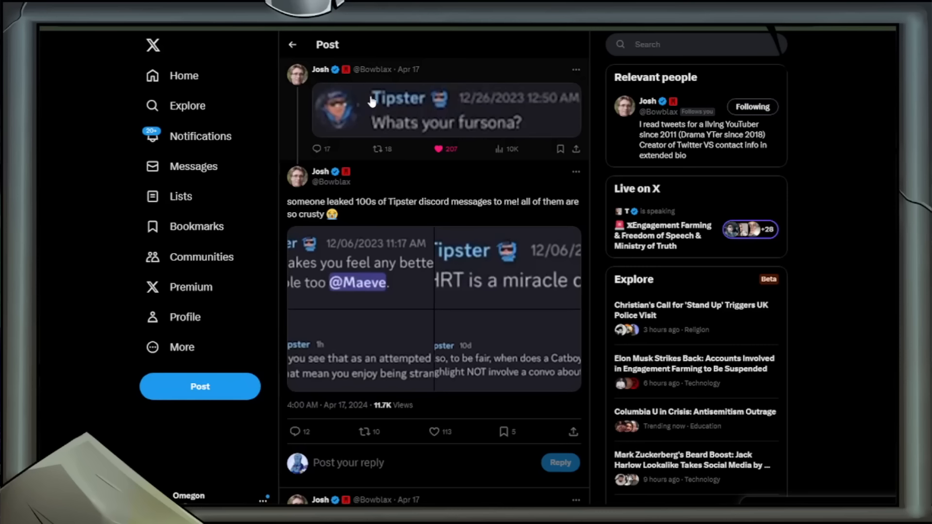
mouse_move(389, 117)
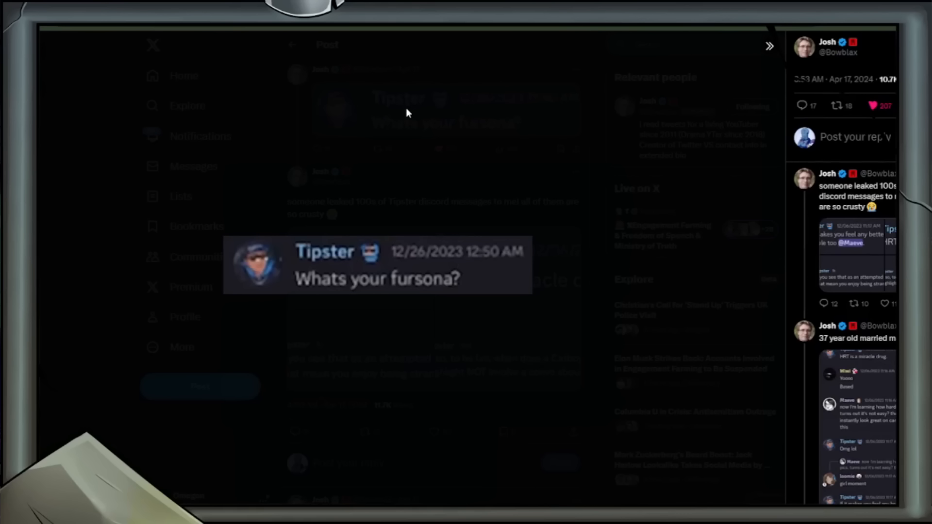
mouse_move(463, 147)
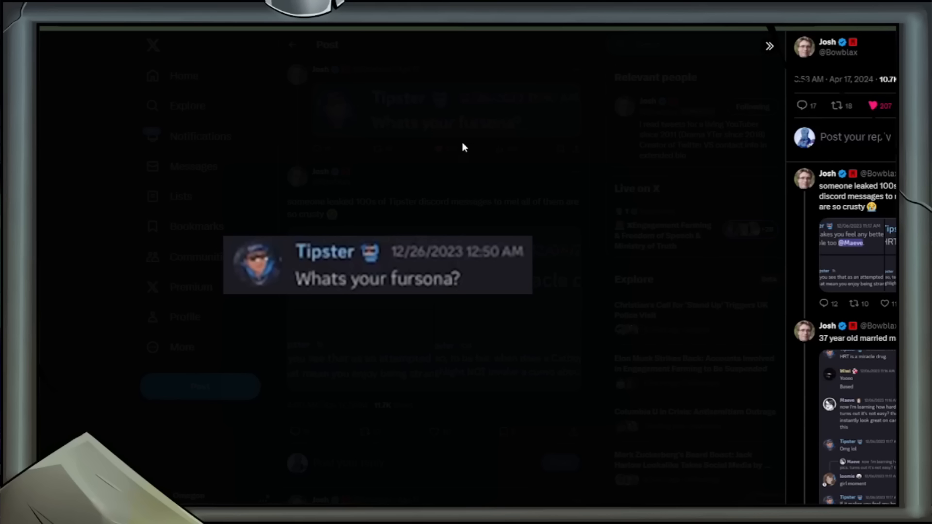
mouse_move(448, 159)
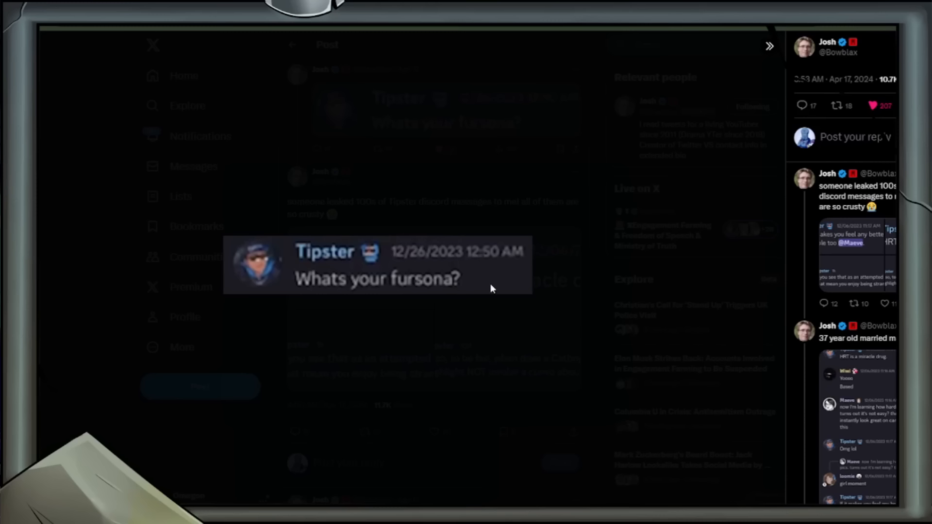
mouse_move(363, 130)
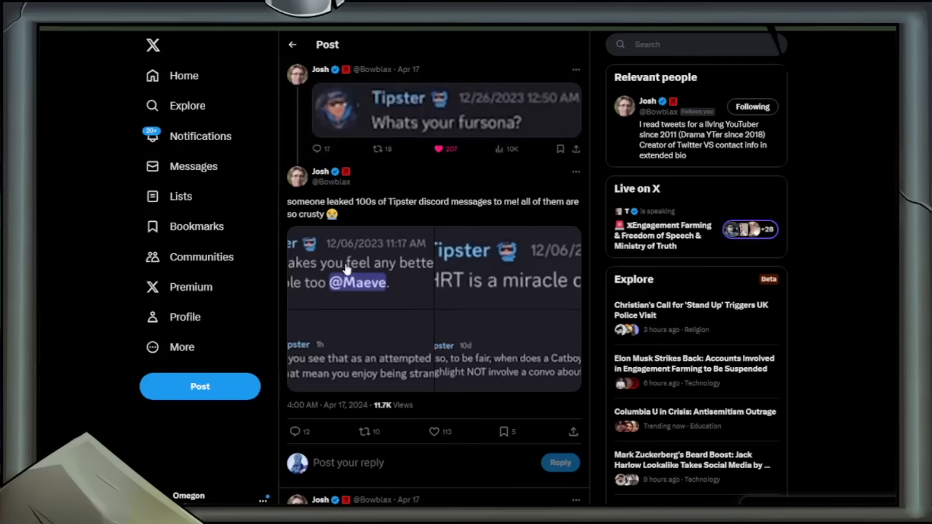
- Enlarge the 'Whats your fursona?' image, then the first leaked Discord screenshot
left_click(359, 267)
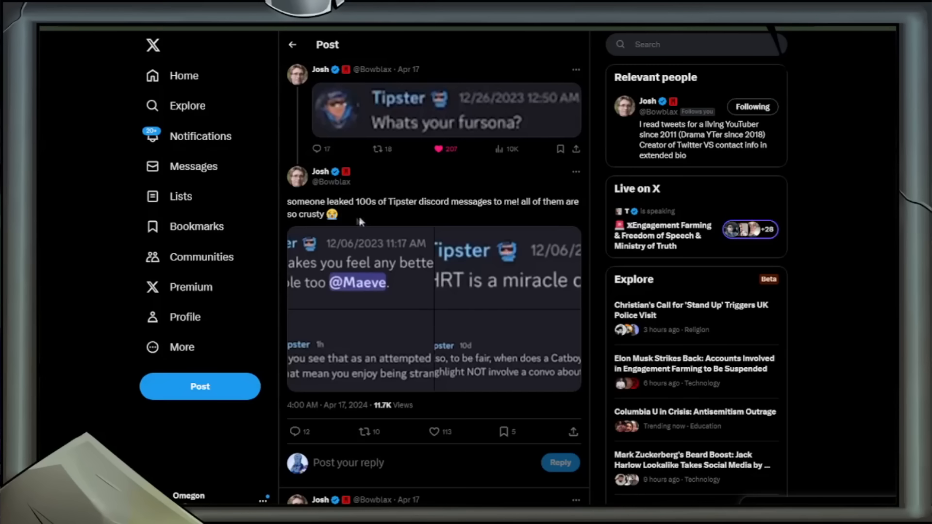
left_click_drag(287, 202, 340, 214)
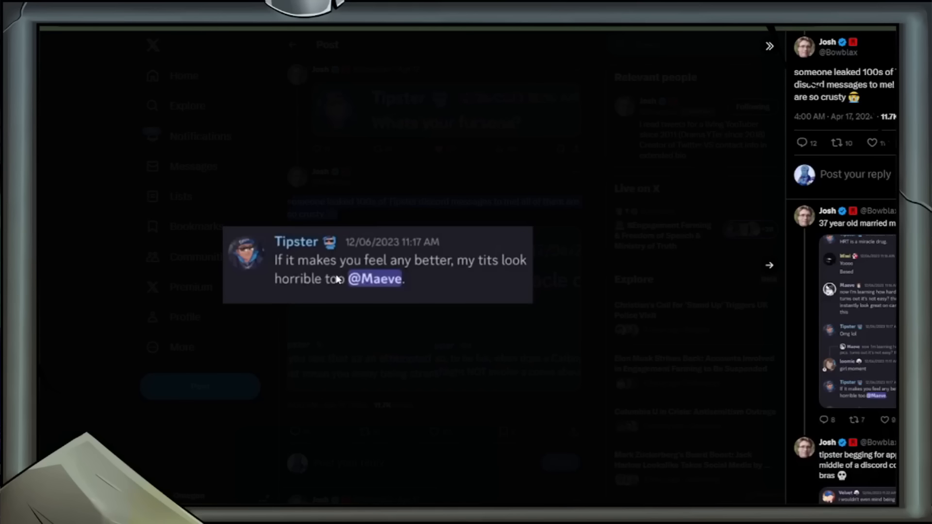
mouse_move(767, 269)
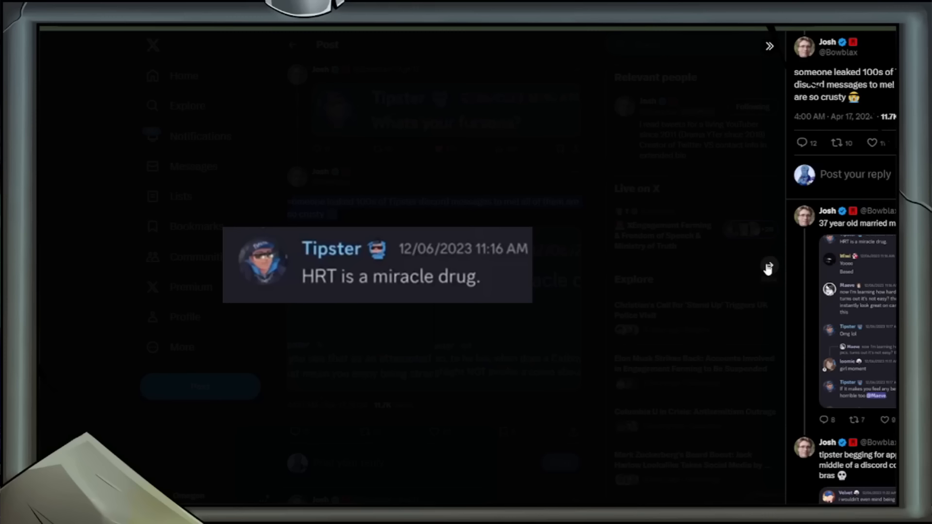
mouse_move(706, 287)
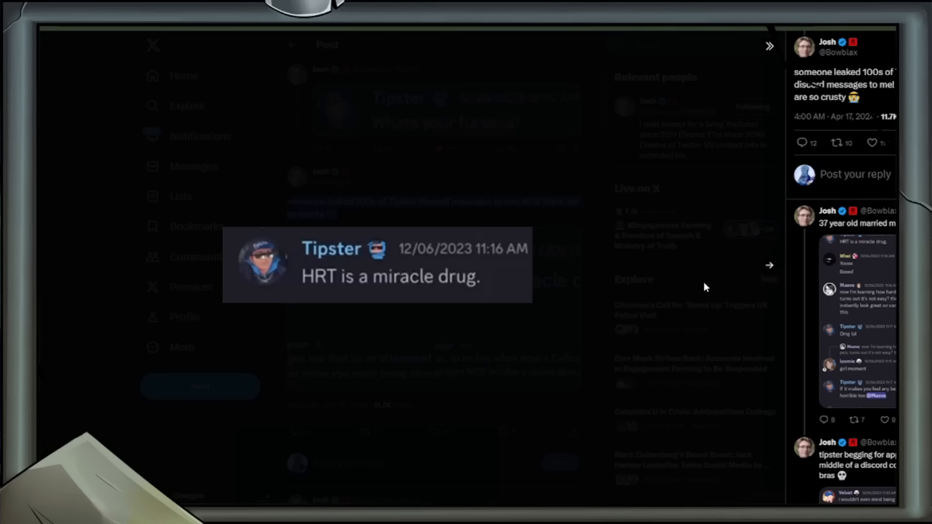
- Step forward through the leaked screenshots to Tipster's 'Catboy Ranch highlight… bottoms' message
left_click(768, 265)
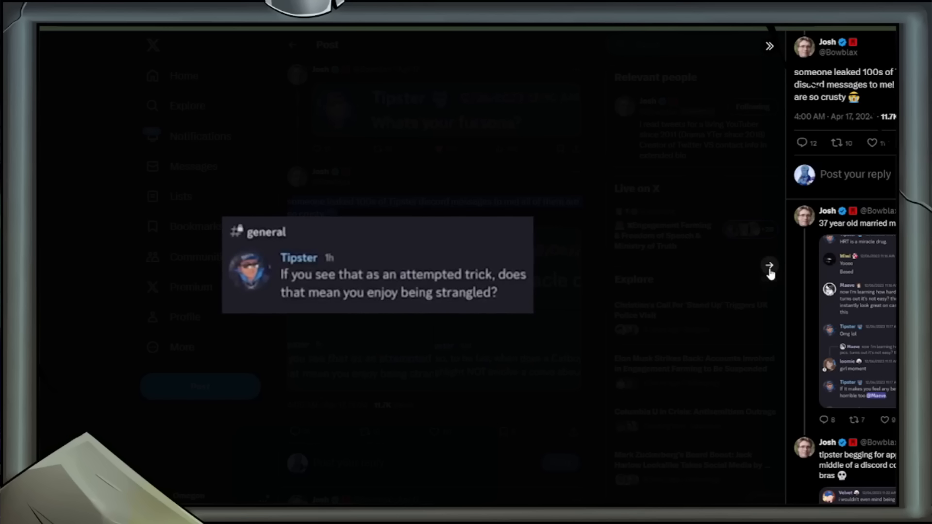
left_click(768, 265)
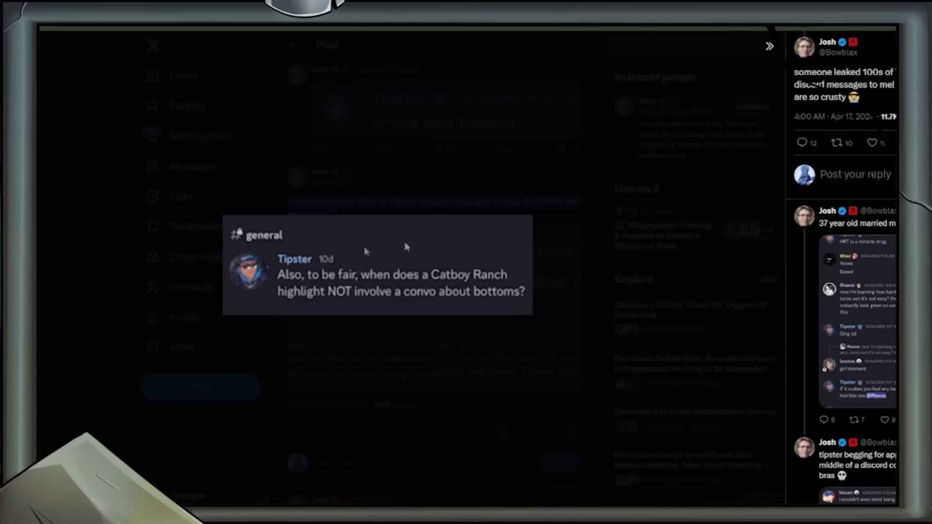
mouse_move(428, 154)
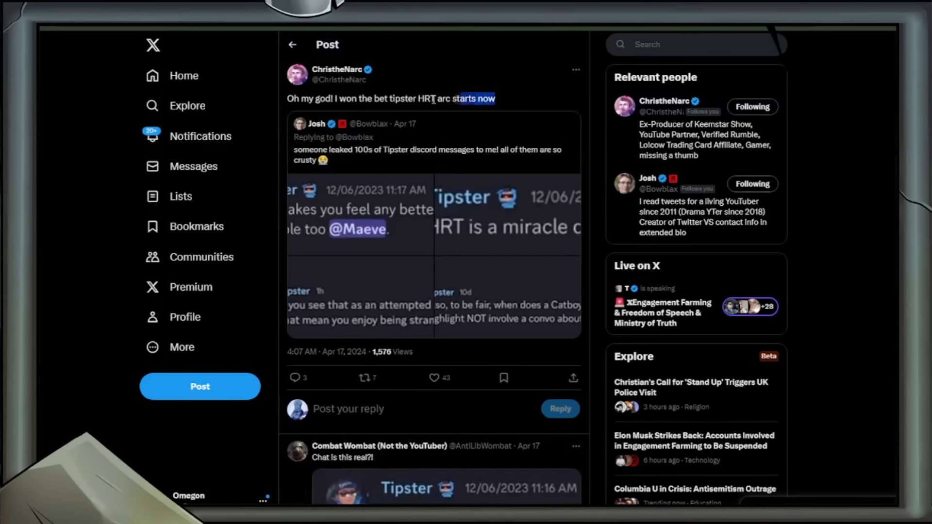
- Highlight the quote post text 'Oh my god! I won the bet tipster HRT arc starts now'
triple_click(389, 99)
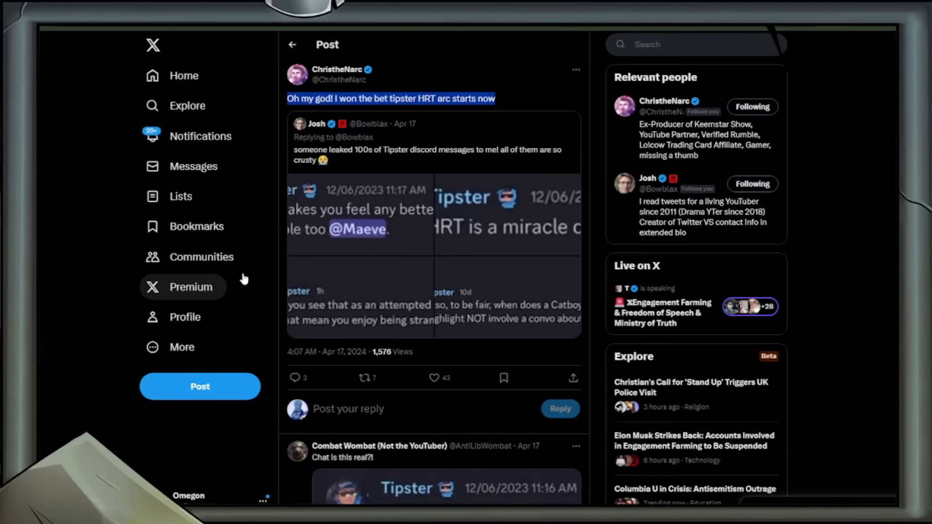
mouse_move(258, 351)
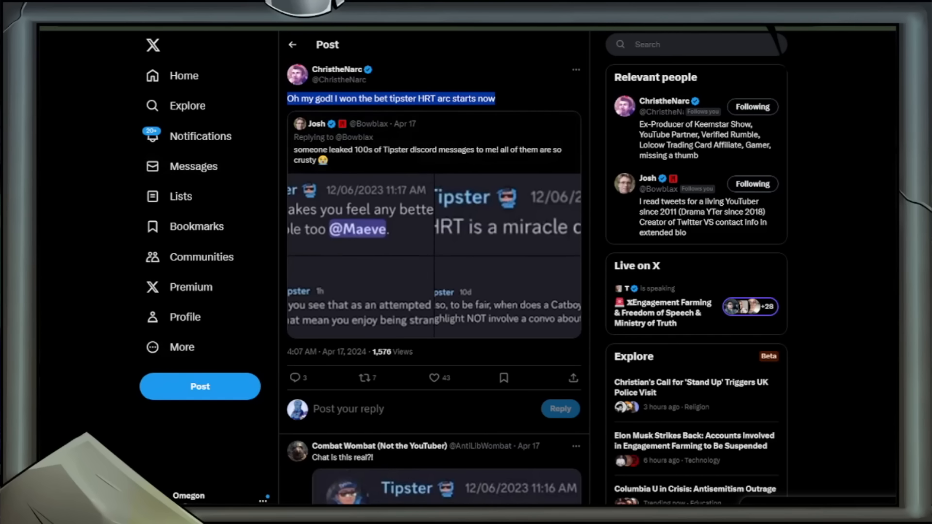
- Scroll Josh's leaked-messages thread down to the '37 year old married man btw' reply
scroll("down", 3)
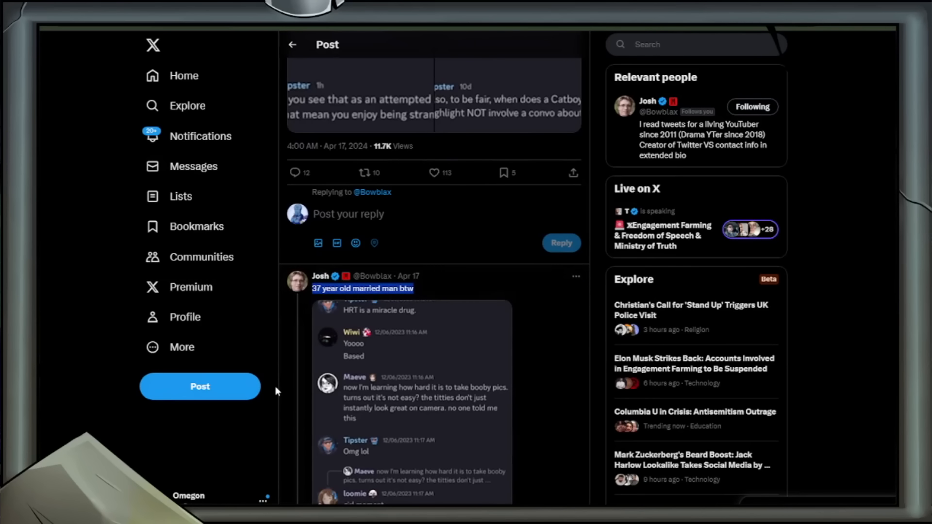
mouse_move(581, 130)
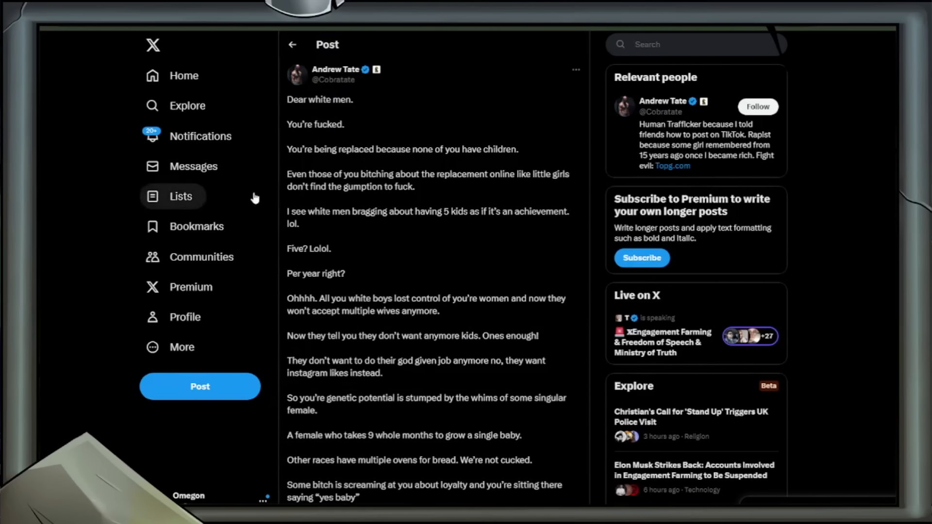
mouse_move(231, 203)
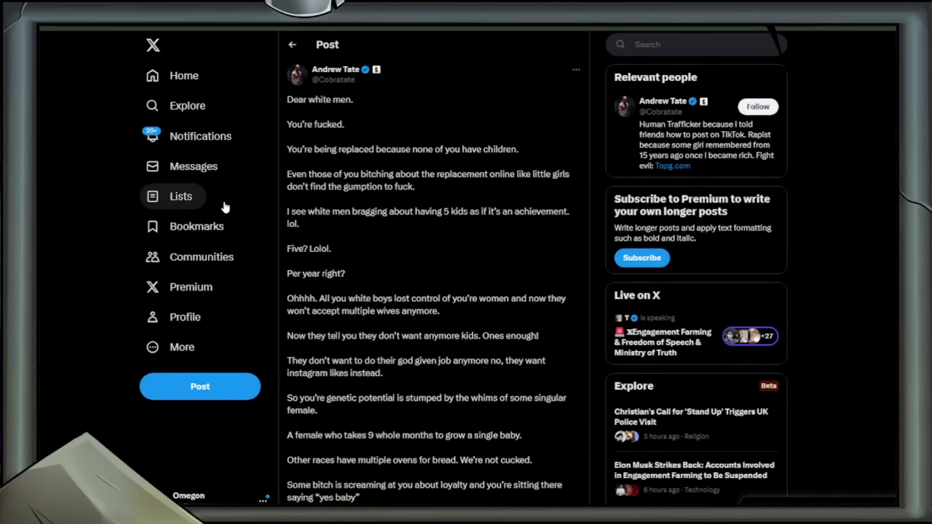
mouse_move(224, 216)
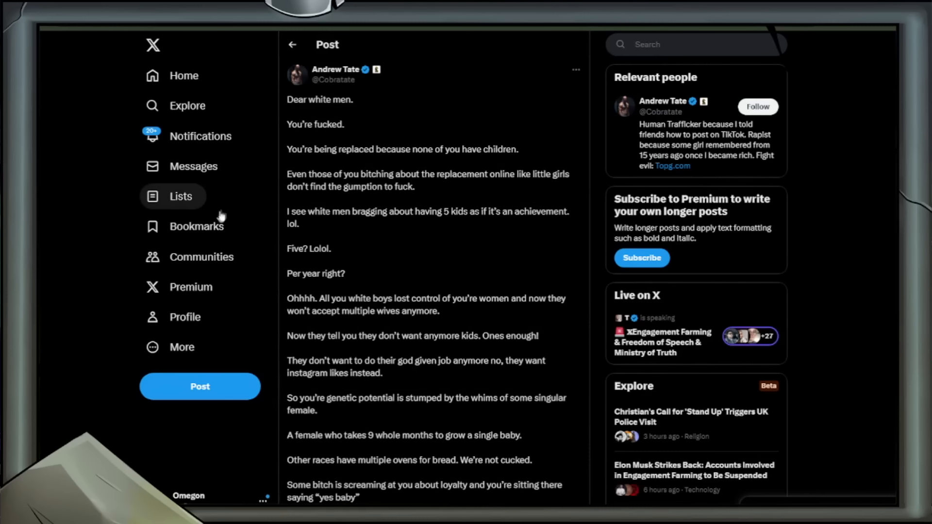
mouse_move(202, 257)
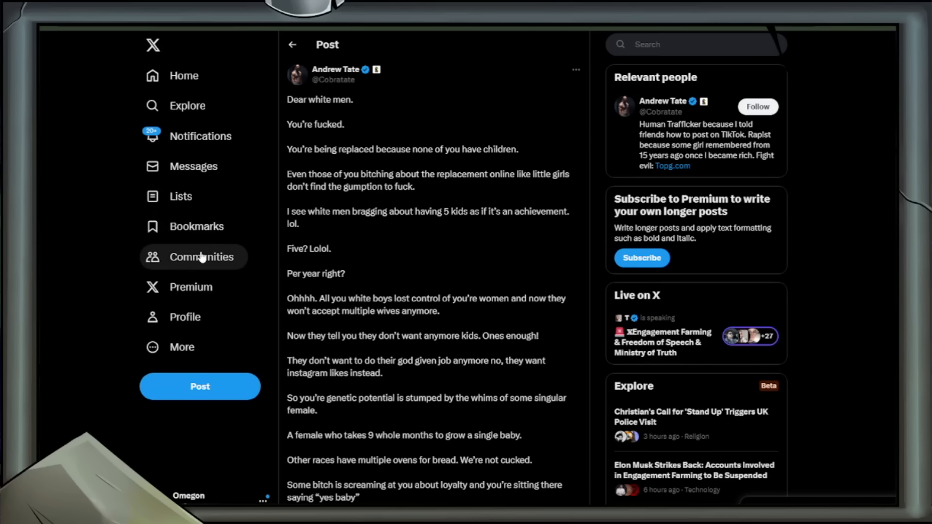
mouse_move(193, 272)
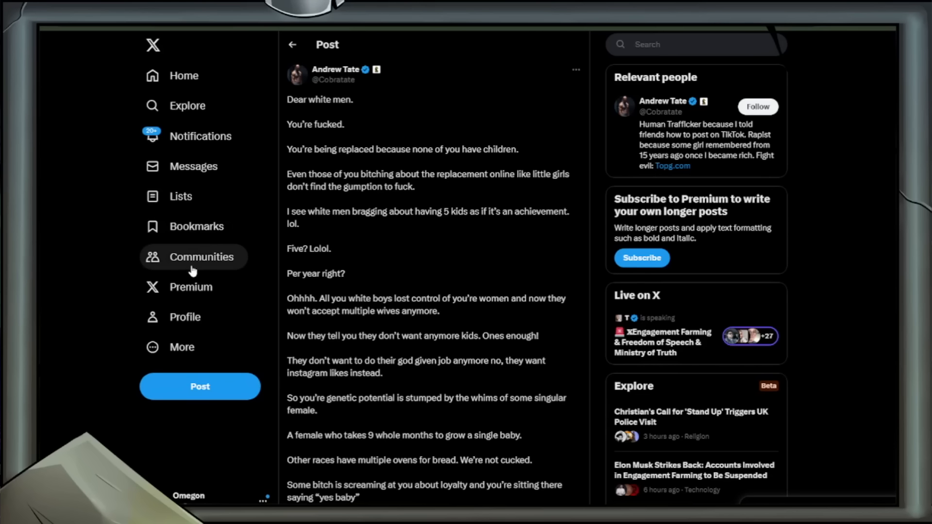
mouse_move(191, 286)
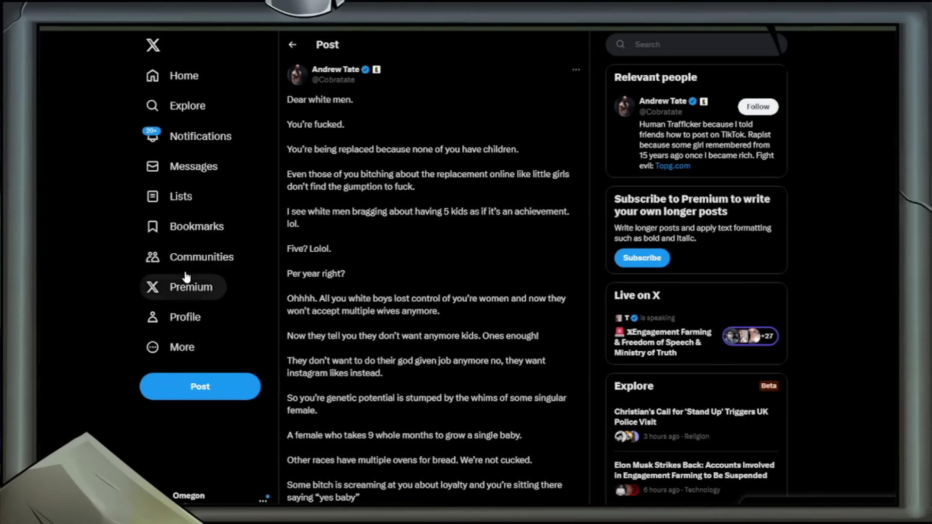
mouse_move(186, 286)
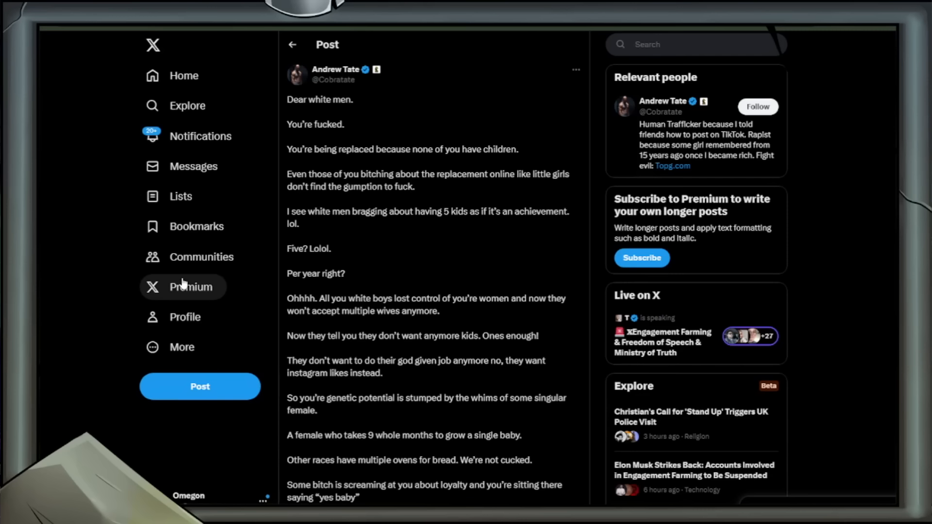
- Scroll down the 'Dear white men' post toward its closing line 'Enjoy extinction.'
scroll("down", 3)
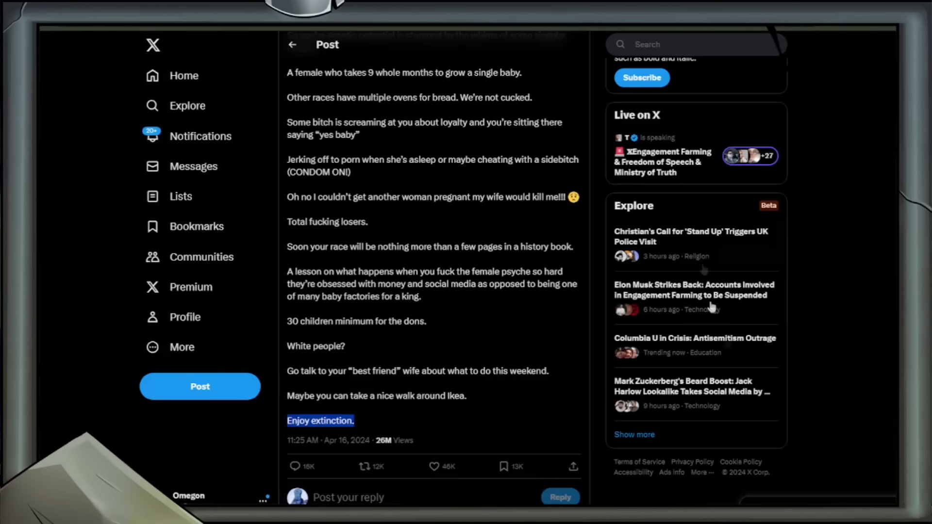
mouse_move(794, 389)
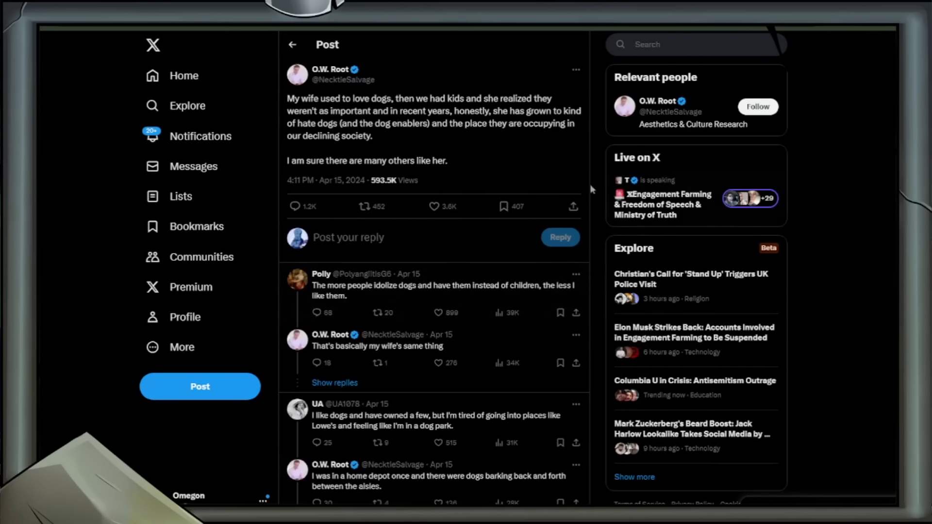
mouse_move(799, 374)
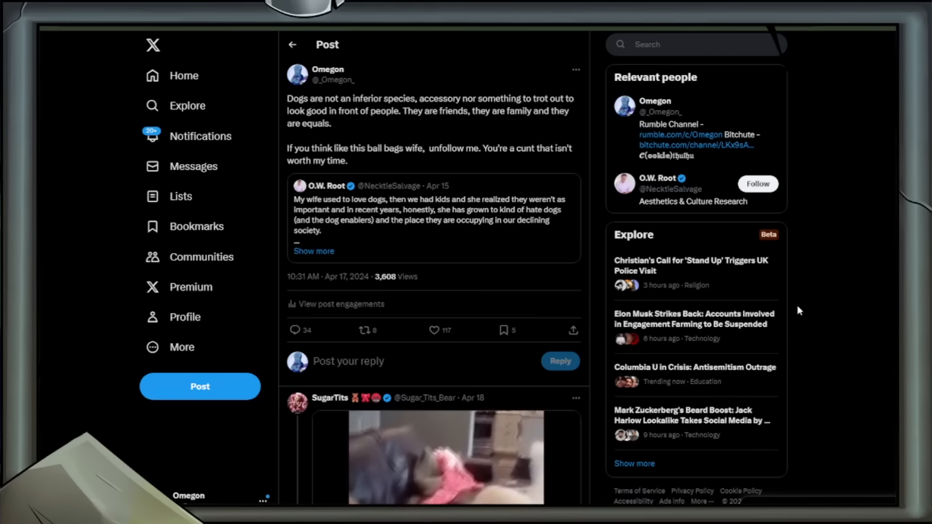
- Scroll O.W. Root's dog-hating-wife post down to replies like 'My wife.'
scroll("down", 3)
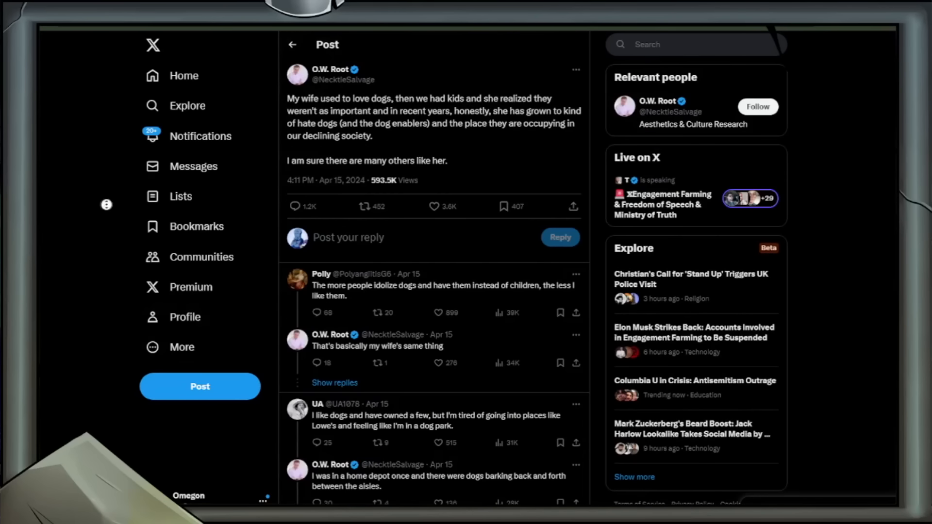
scroll("down", 3)
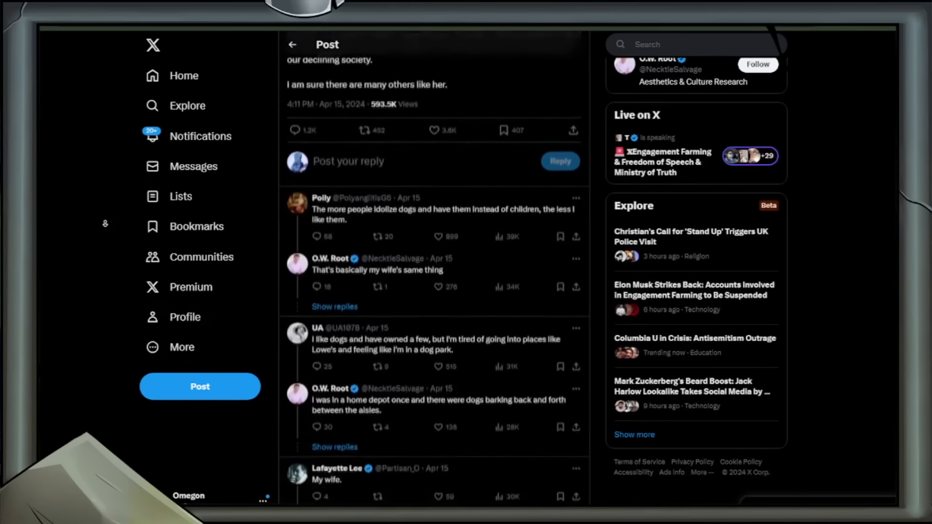
- Scroll past the GIF reply to replies like 'Dogs > humans' and 'Don't be down on the good boys'
scroll("down", 3)
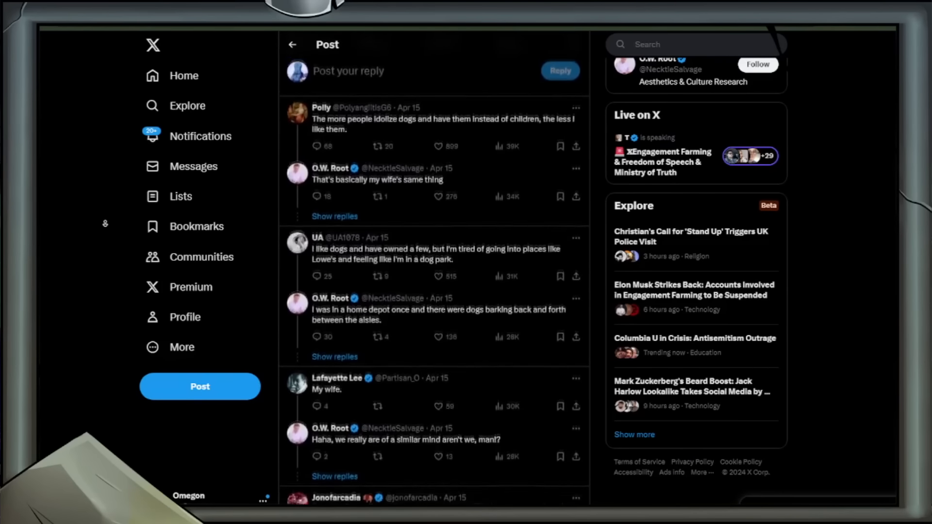
scroll("down", 3)
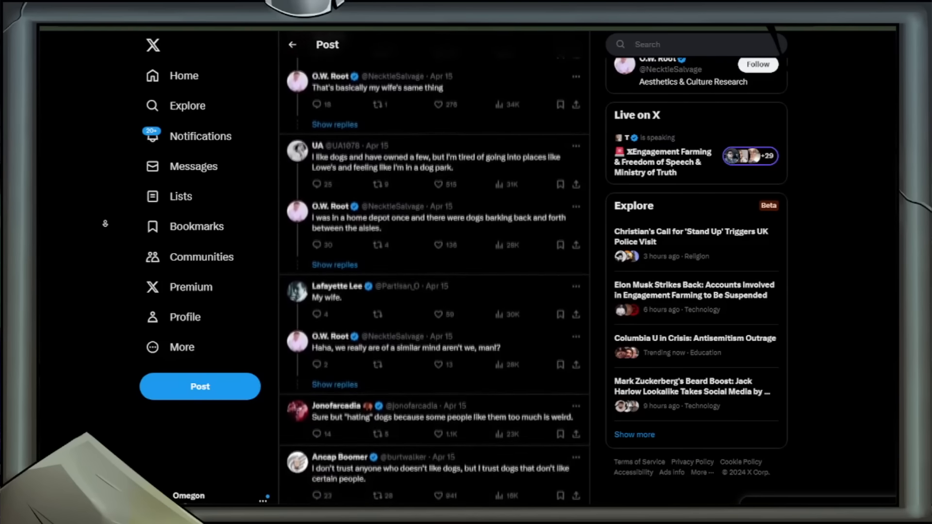
scroll("down", 3)
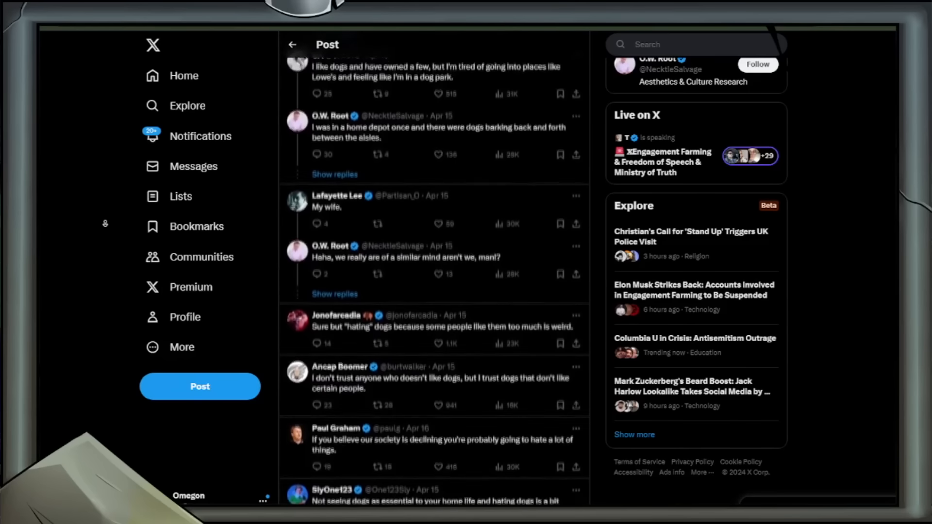
scroll("down", 3)
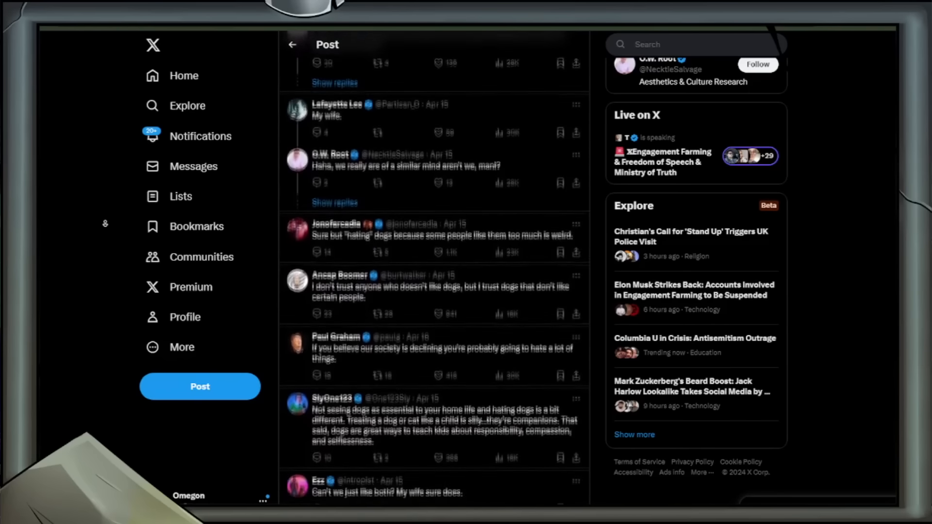
scroll("down", 3)
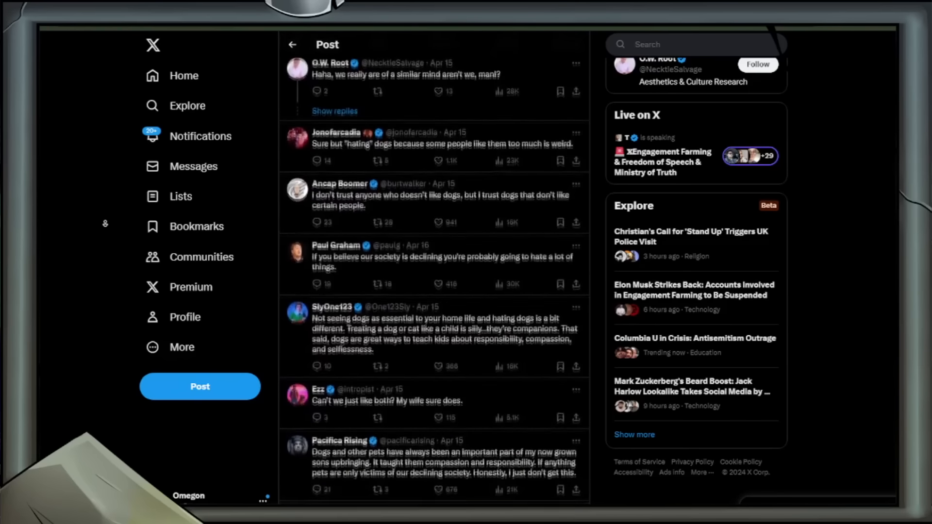
scroll("down", 3)
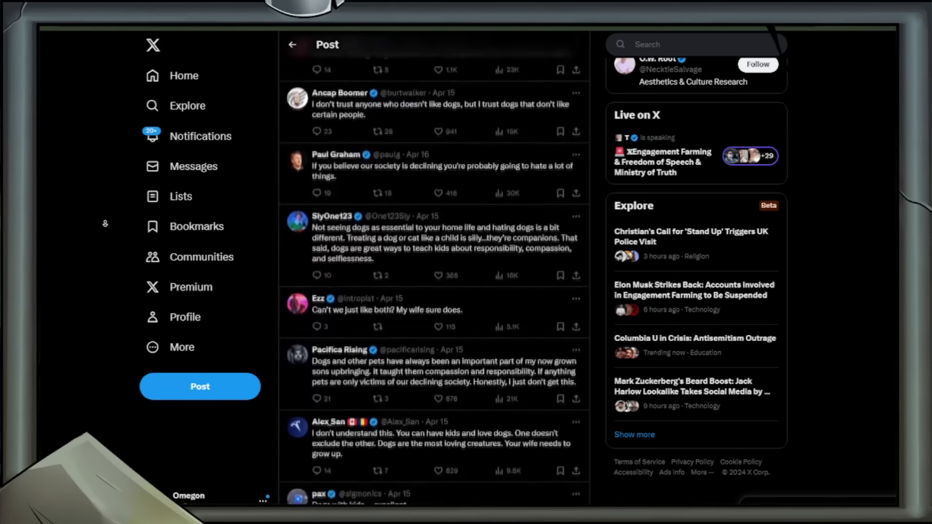
scroll("down", 3)
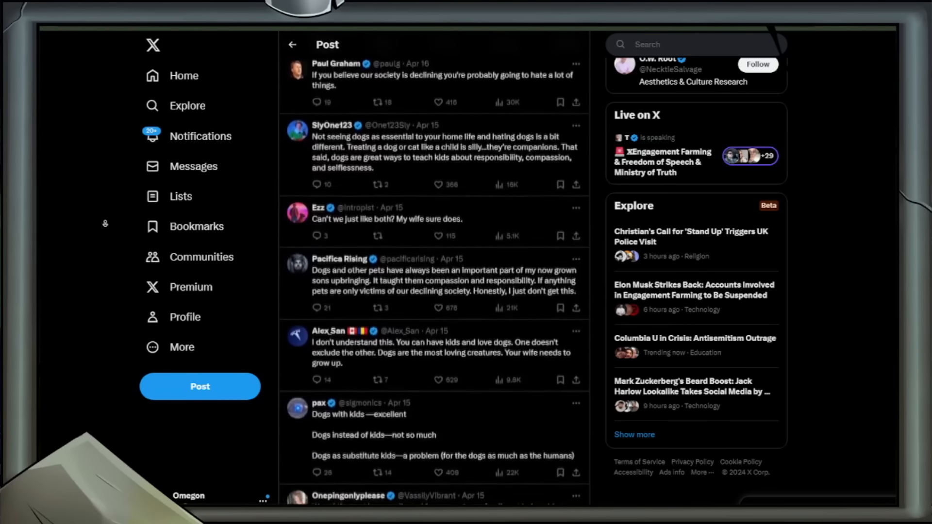
scroll("down", 3)
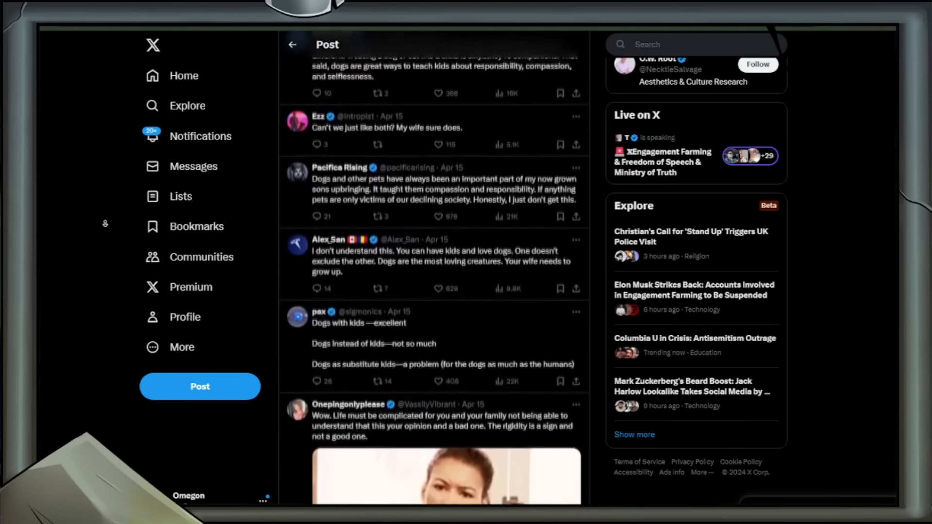
scroll("down", 3)
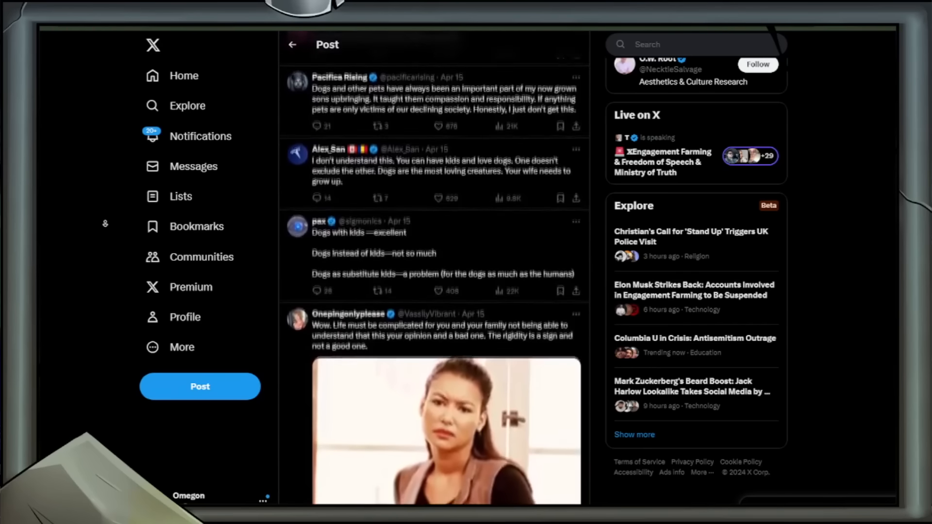
scroll("down", 3)
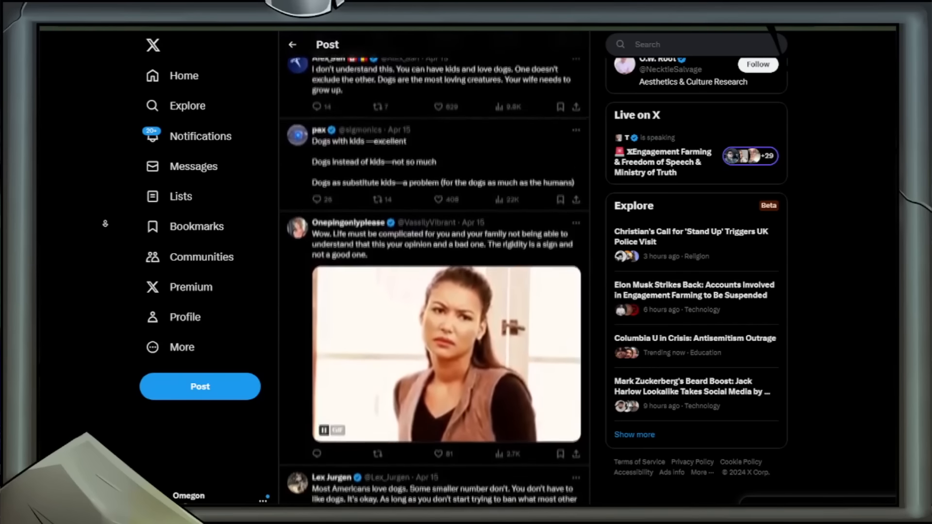
scroll("down", 3)
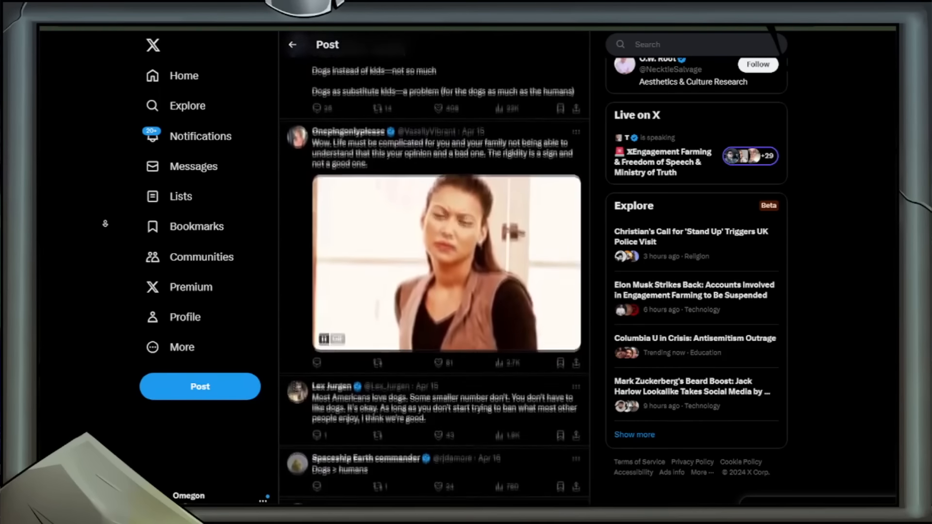
scroll("down", 3)
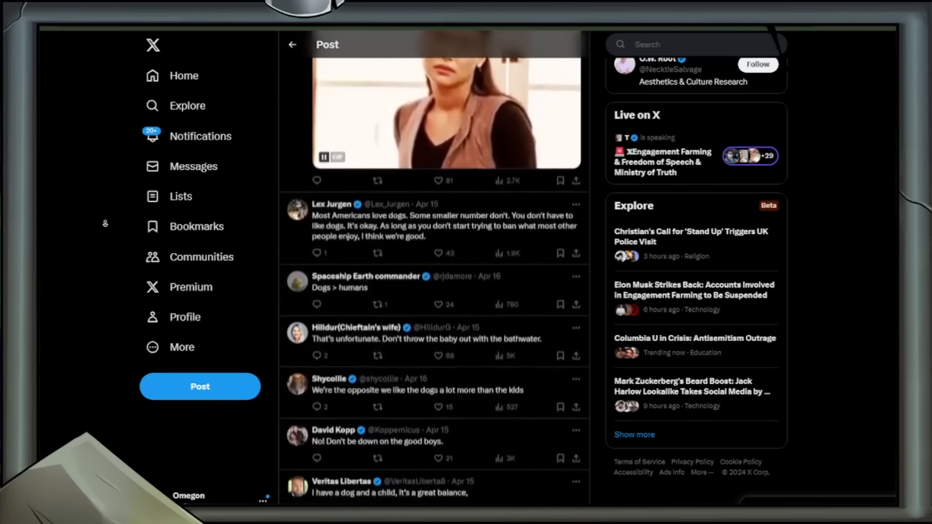
- Scroll down to the dog Christmas party reply, 'Kids need pets' and Waffle Ladders' post
scroll("down", 3)
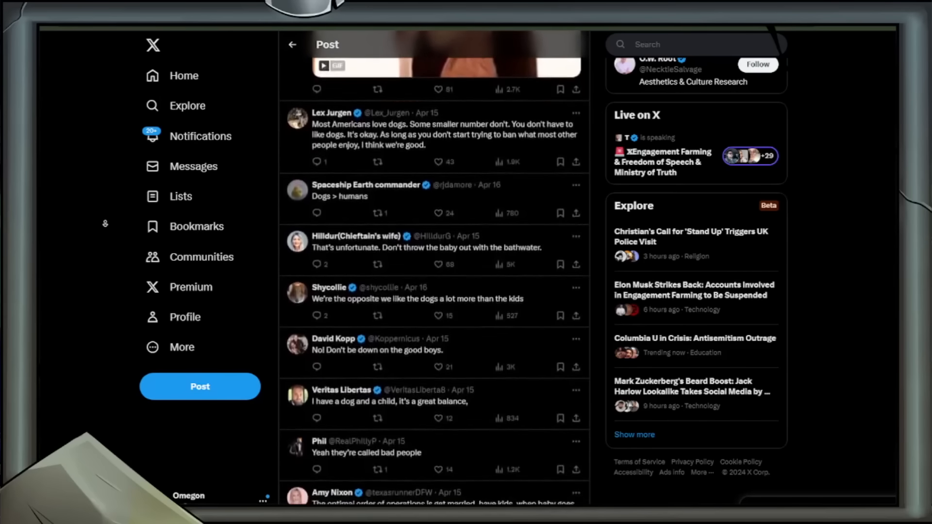
scroll("down", 3)
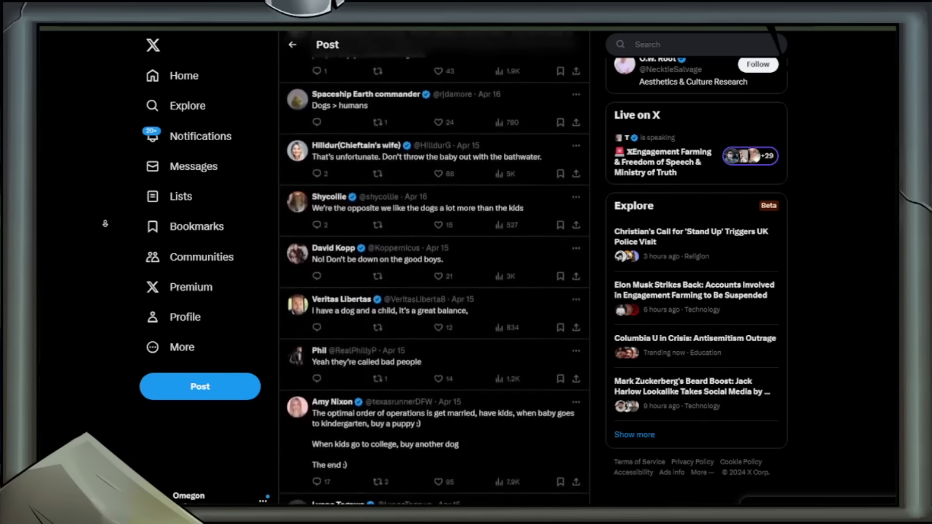
scroll("down", 3)
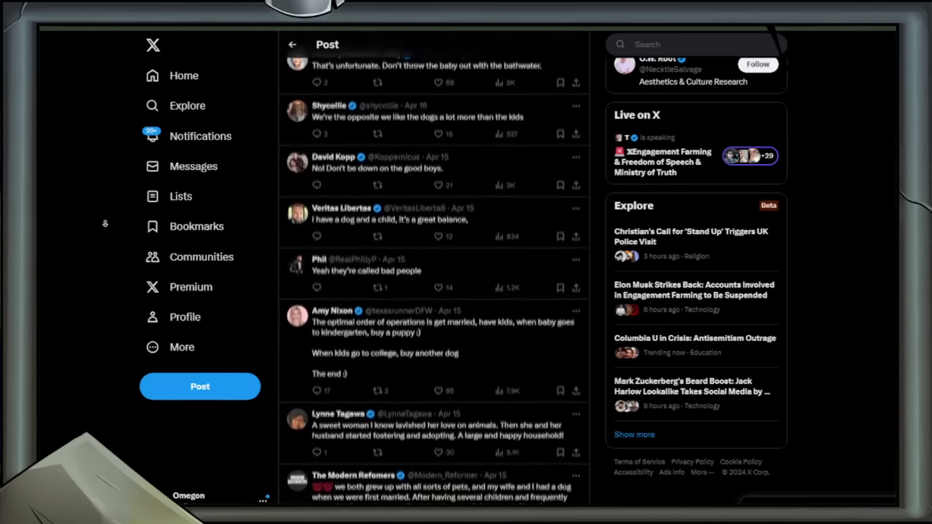
scroll("down", 3)
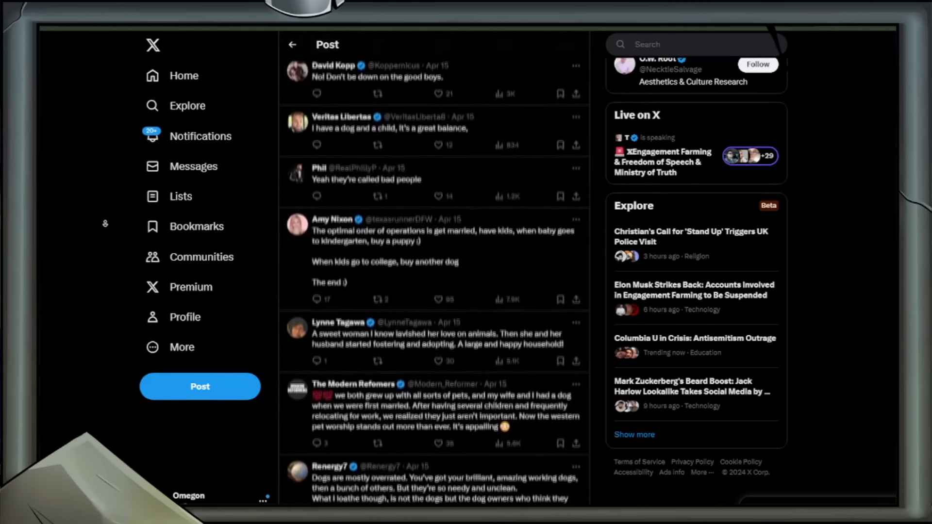
scroll("down", 3)
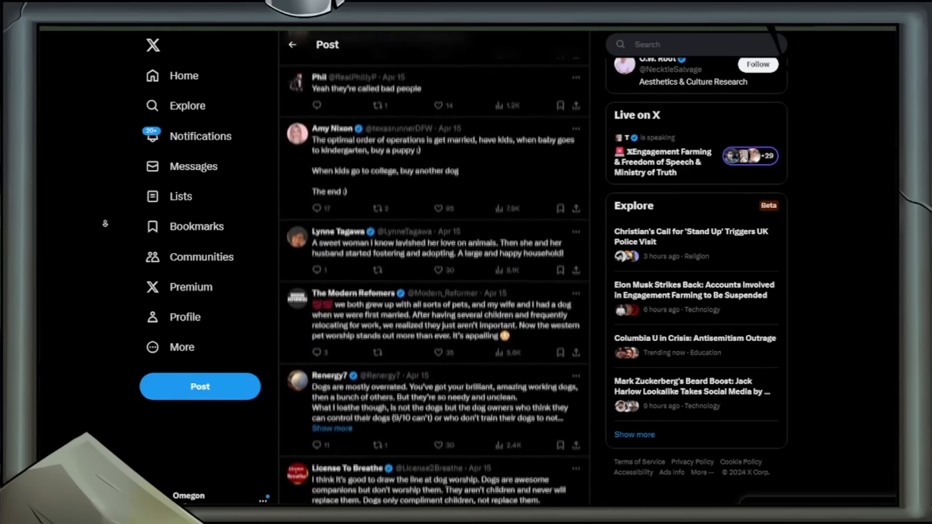
scroll("down", 3)
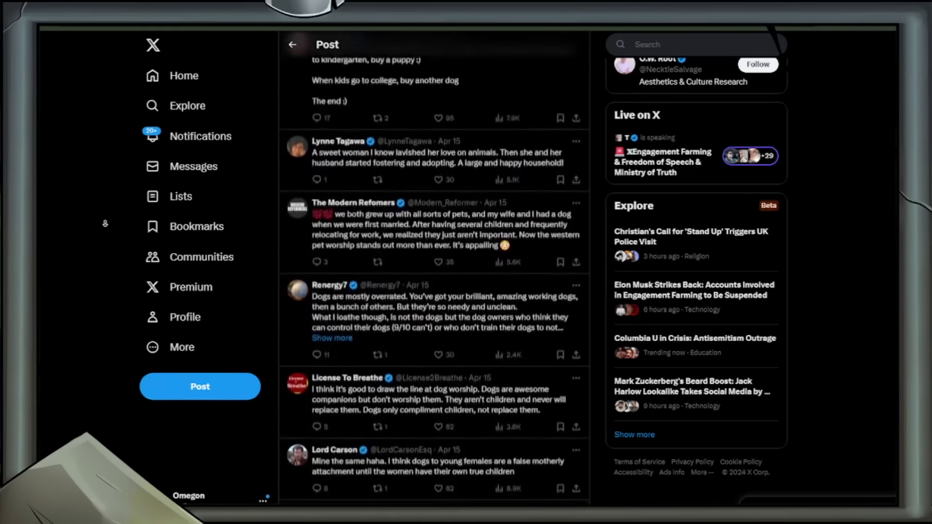
scroll("down", 3)
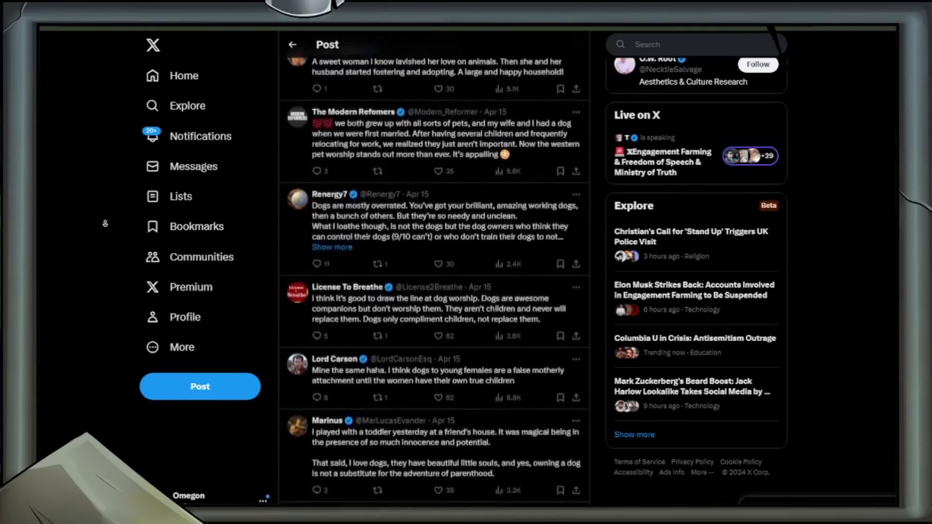
scroll("down", 3)
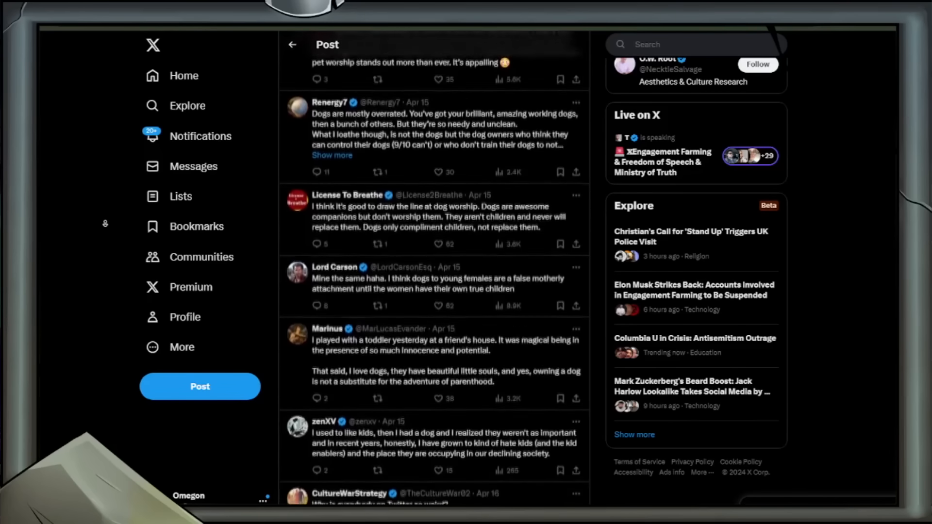
scroll("down", 3)
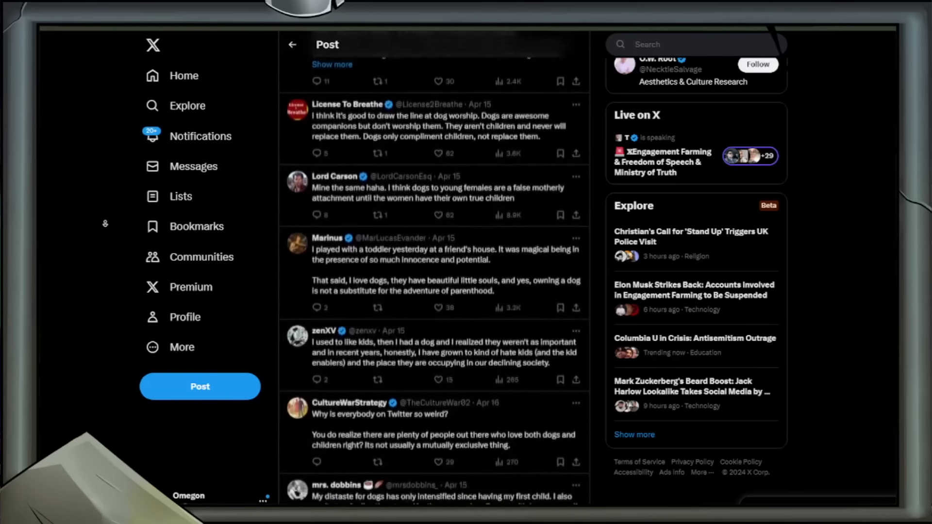
scroll("down", 3)
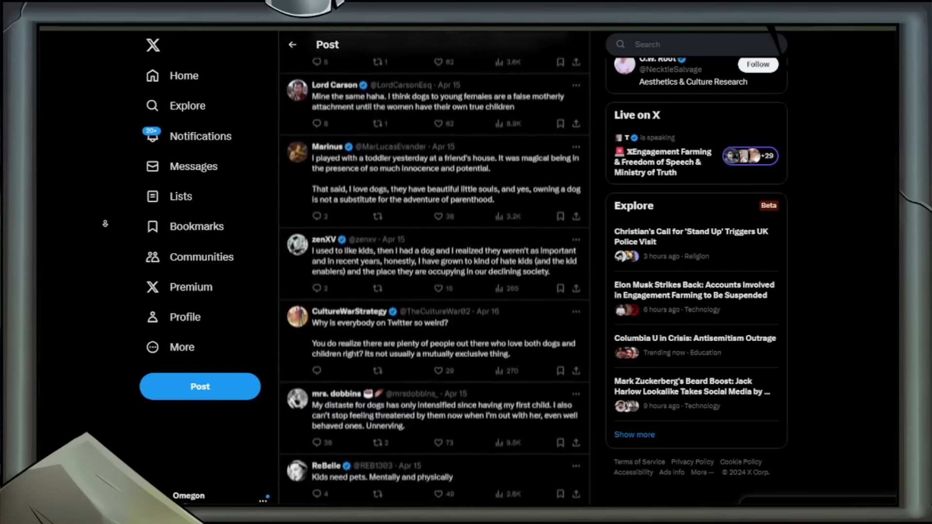
scroll("down", 3)
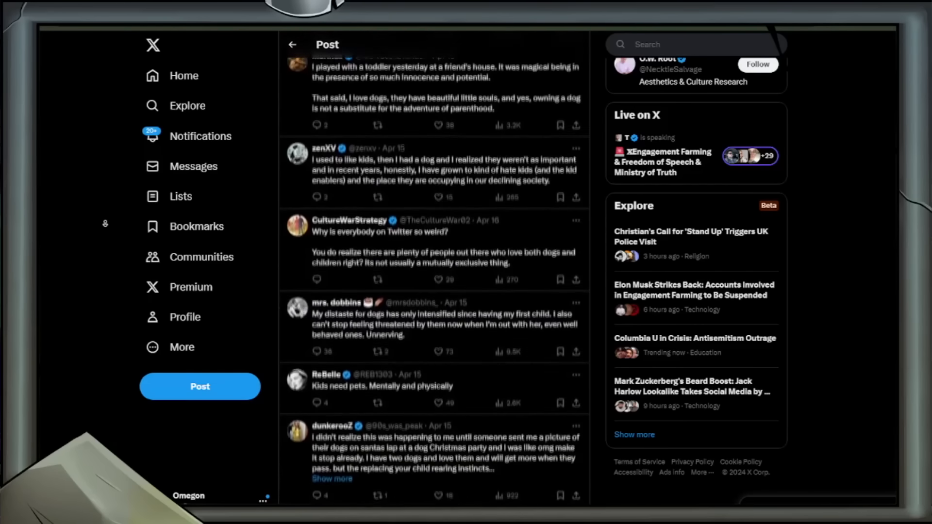
scroll("down", 3)
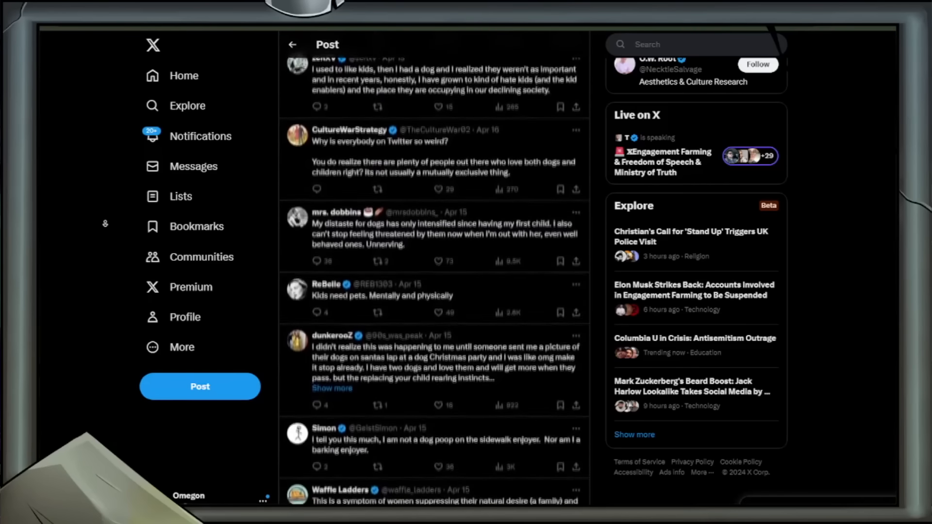
scroll("down", 3)
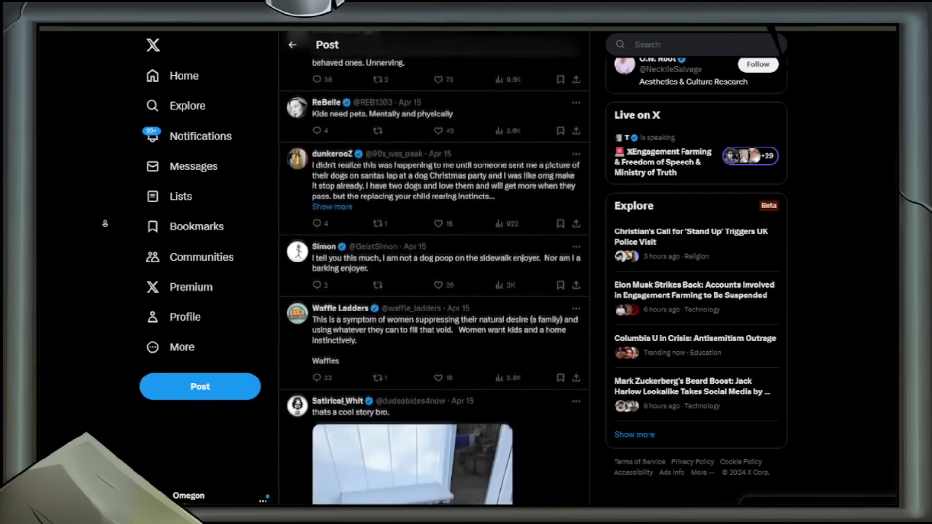
- Scroll past the two-dogs photo to 'The dog worship is out of control lately'
scroll("down", 3)
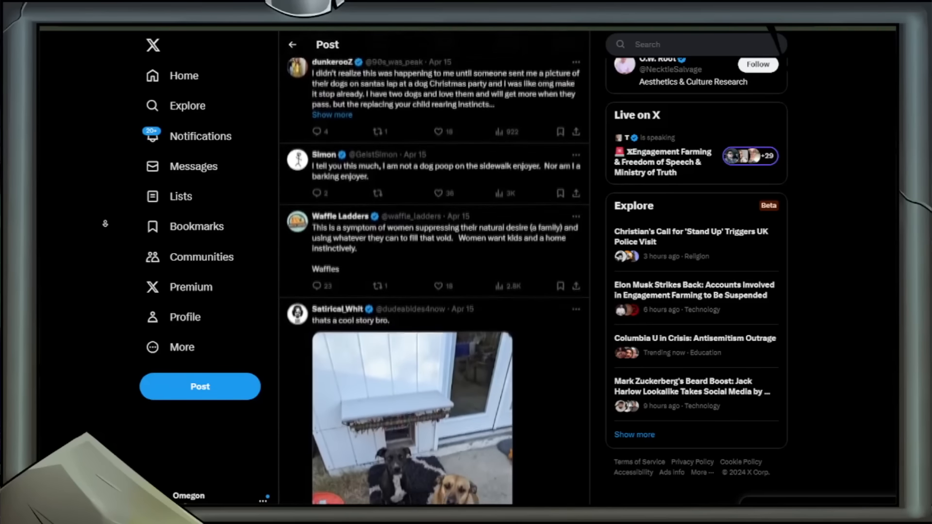
scroll("down", 3)
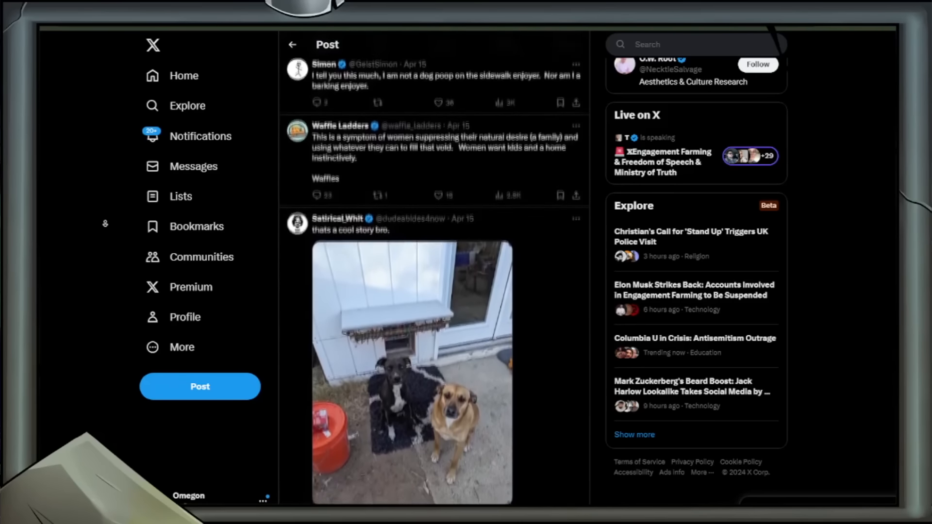
scroll("down", 3)
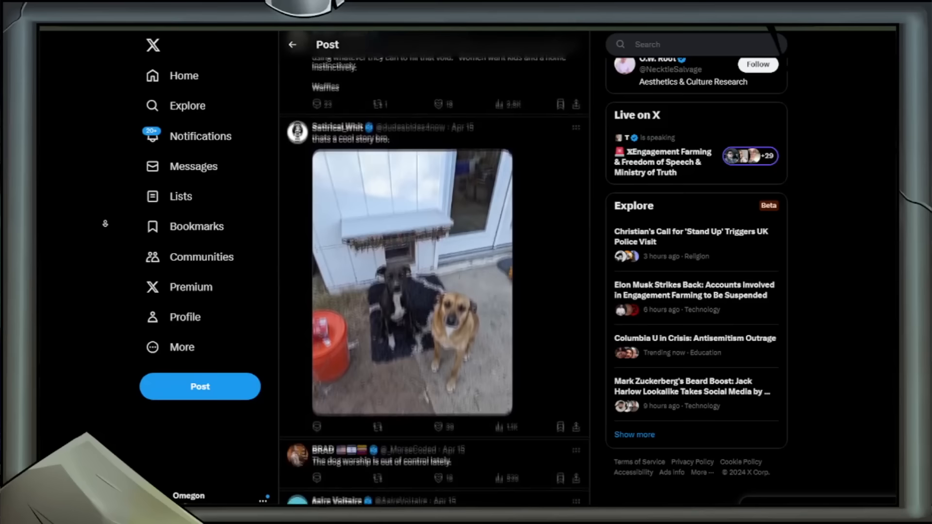
scroll("down", 3)
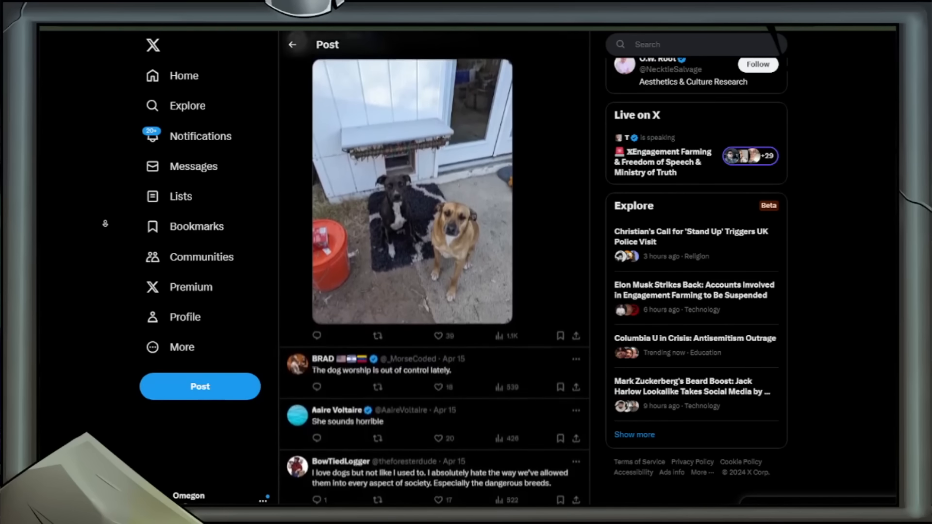
scroll("down", 3)
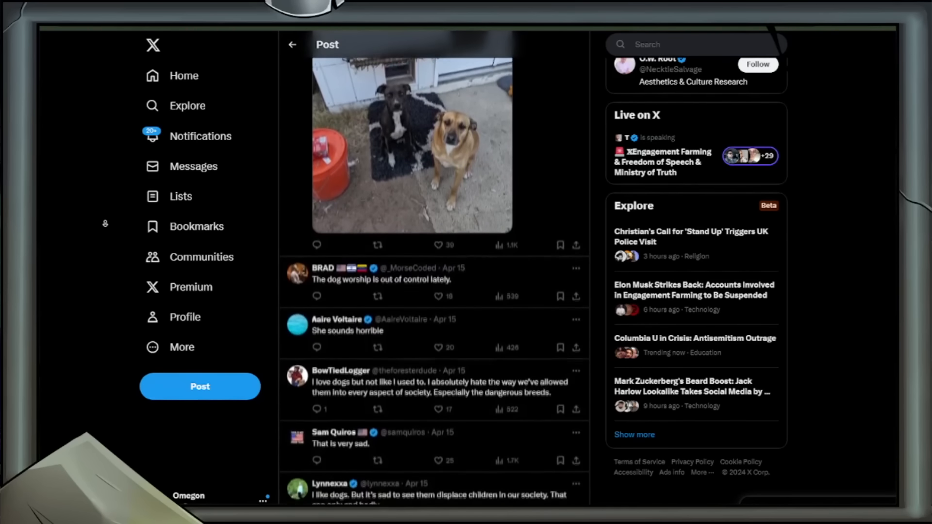
scroll("down", 3)
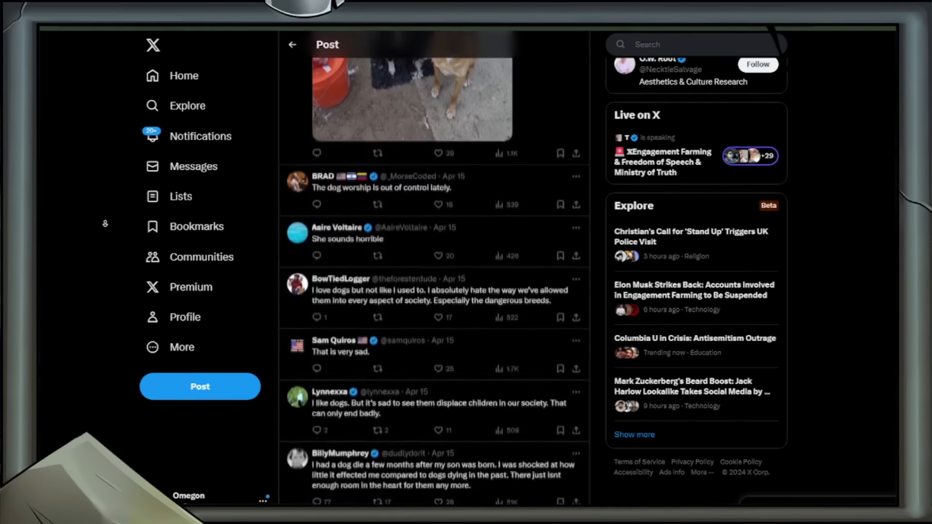
scroll("down", 3)
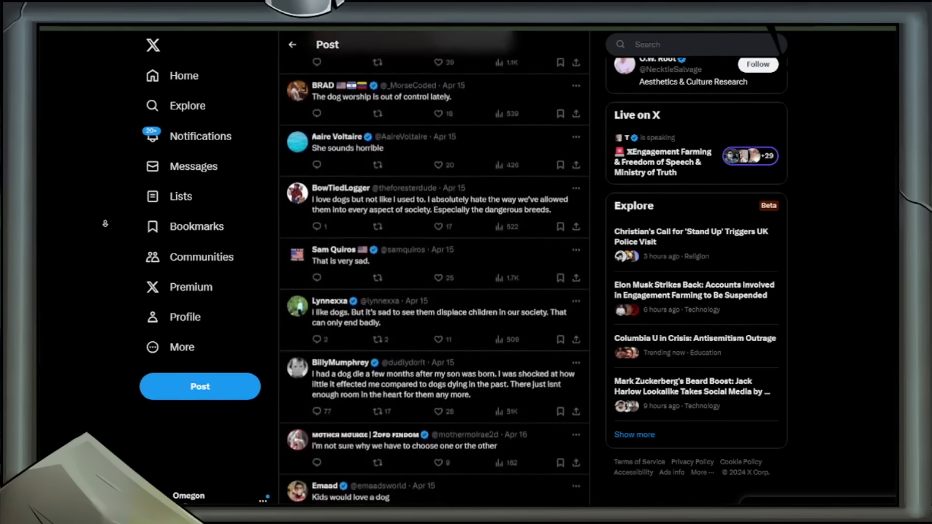
scroll("down", 3)
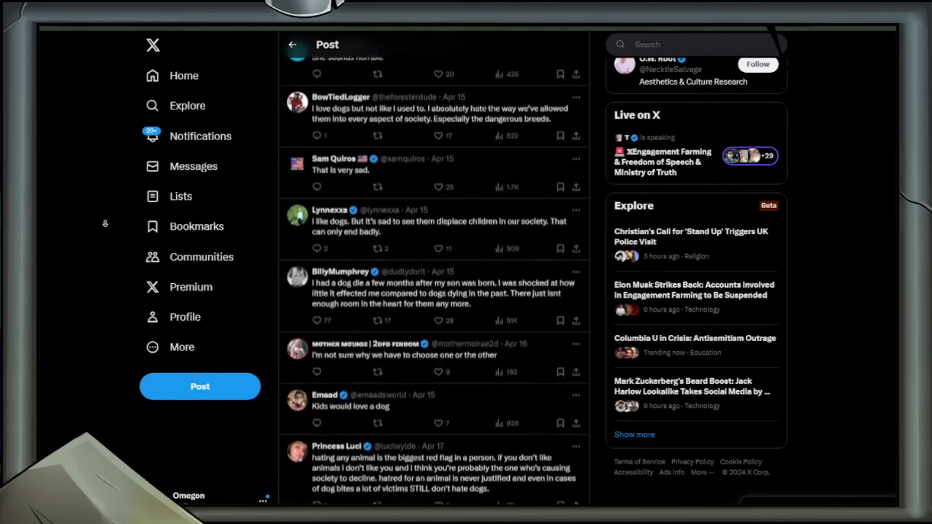
scroll("down", 3)
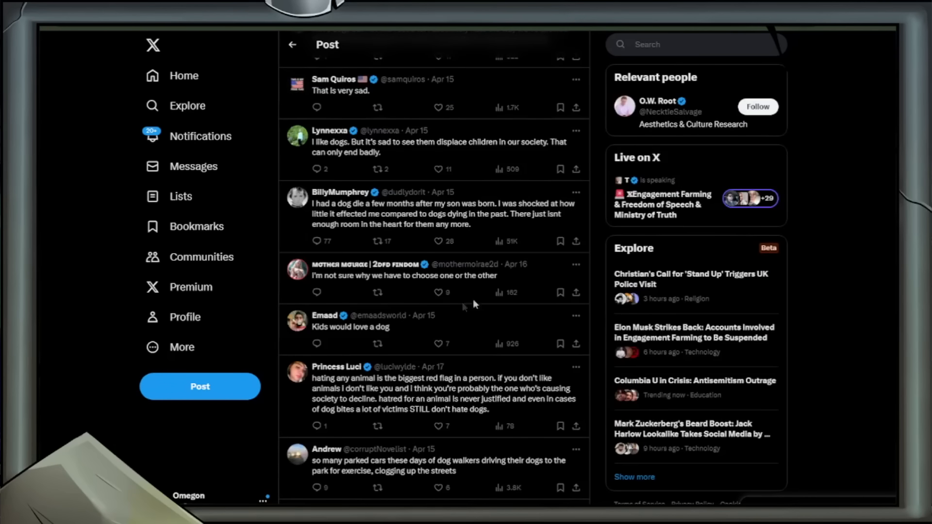
- Highlight the reply 'I'm not sure why we have to choose one or the other'
left_click_drag(312, 264, 498, 275)
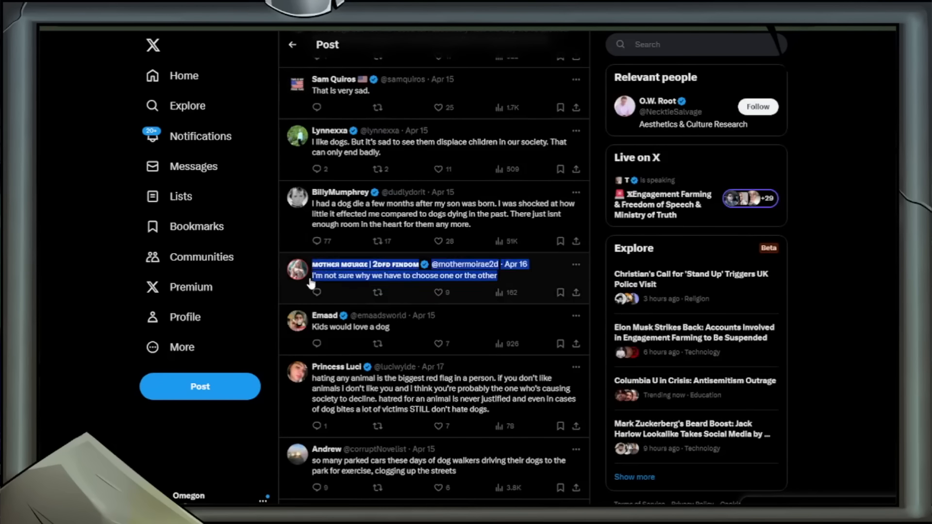